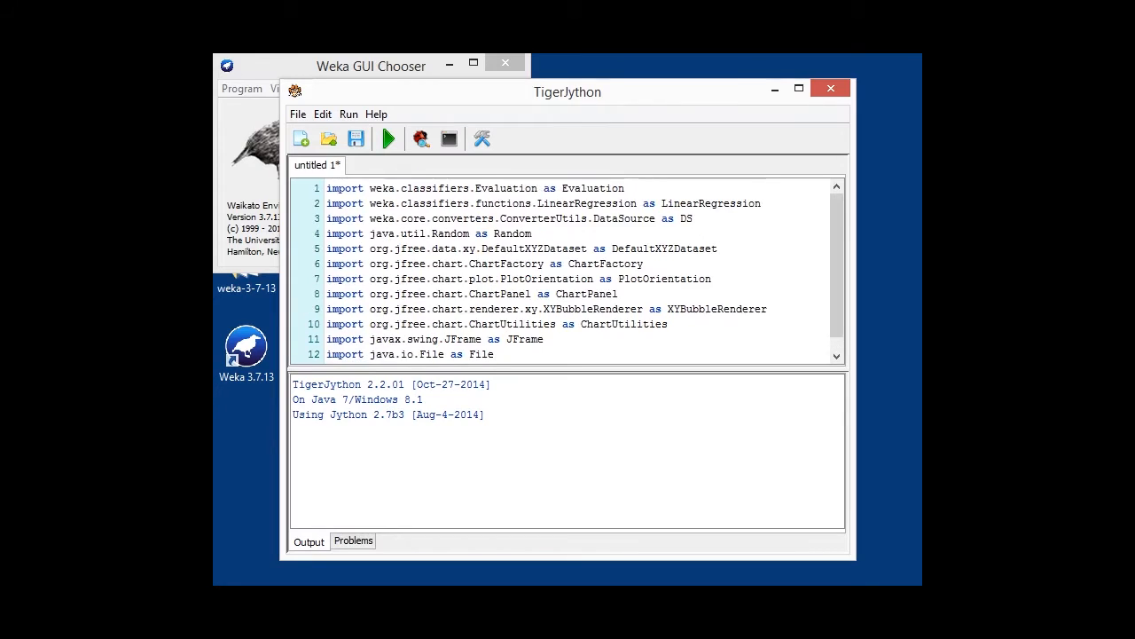
# Highlight the LinearRegression and DefaultXYZDataset class names while completing the import block with import os
pyautogui.doubleClick(593, 188)
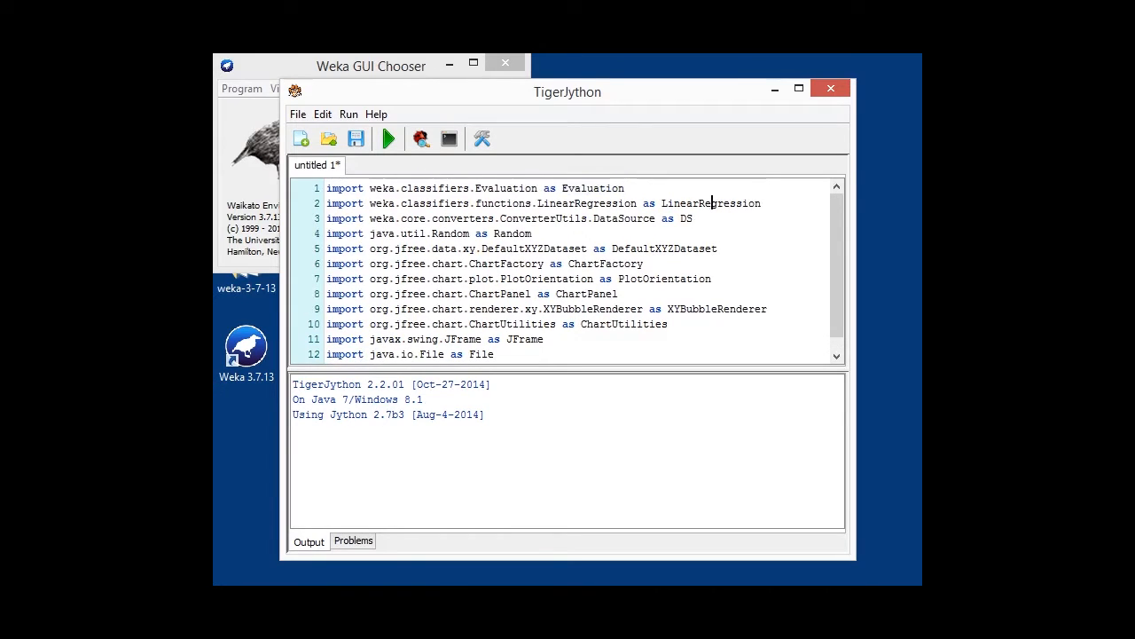
pyautogui.doubleClick(710, 202)
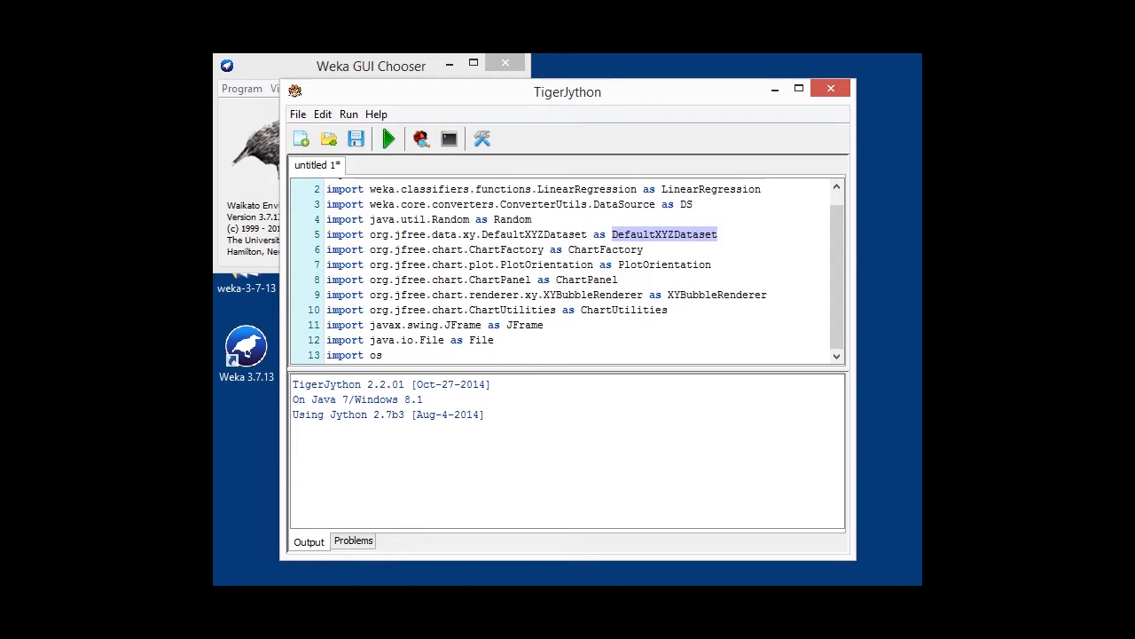
pyautogui.doubleClick(605, 249)
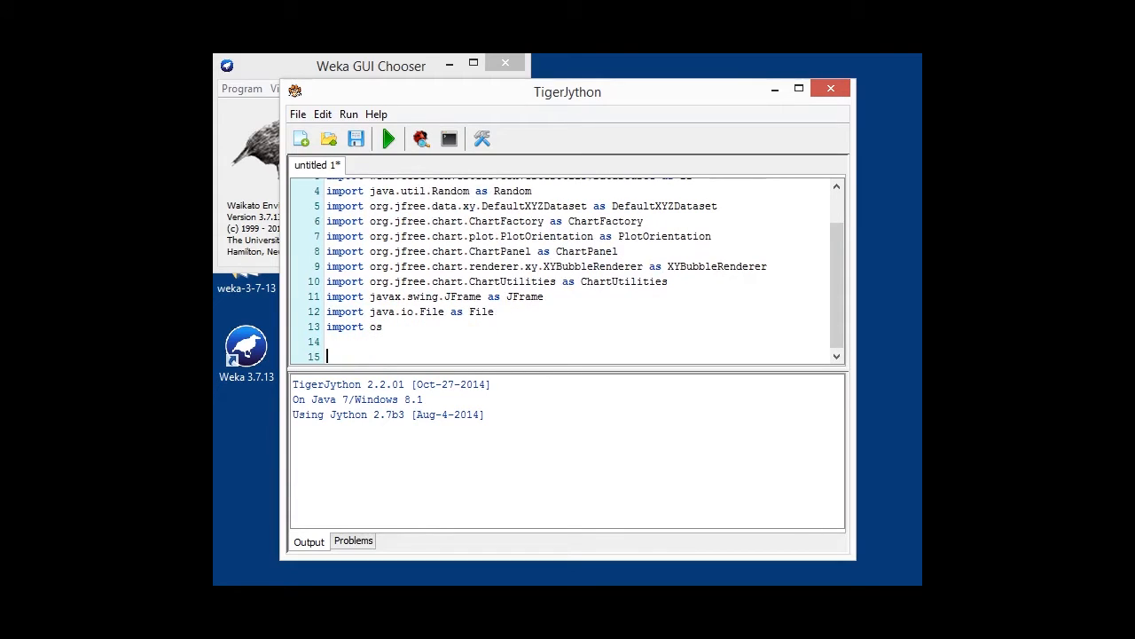
# Load bodyfat.arff from the MOOC_DATA folder and create a LinearRegression classifier cls
pyautogui.write('data = DS.read(os.environ.get("MOOC_DATA") + os.sep + "bodyfat.arff")')
pyautogui.write('data.setClassIndex(data.numAttributes() - 1)')
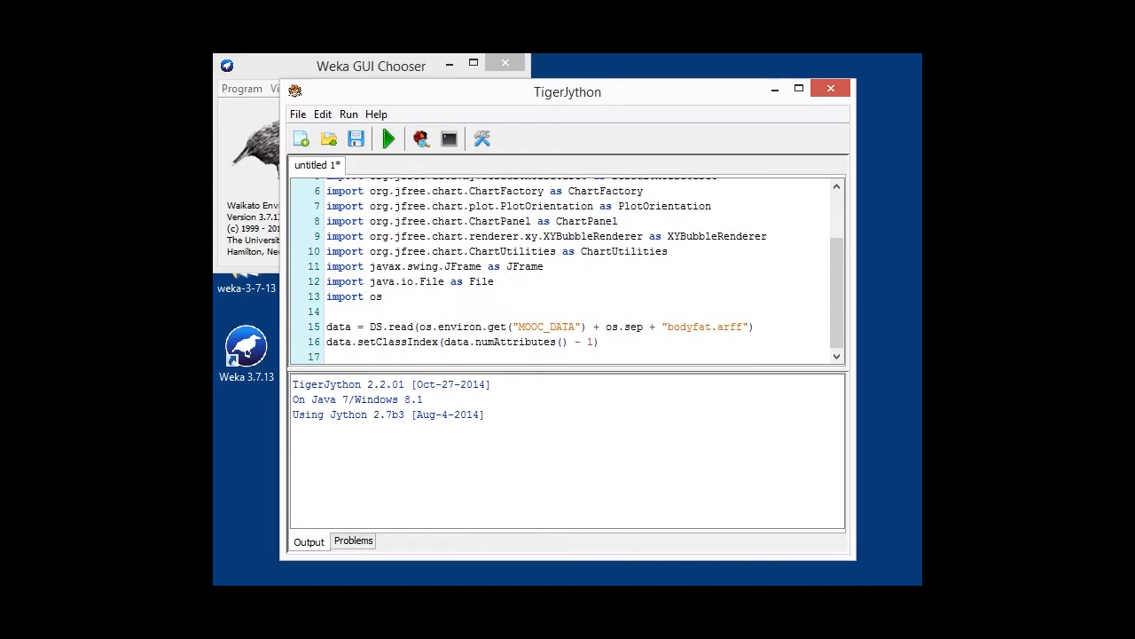
pyautogui.press('enter')
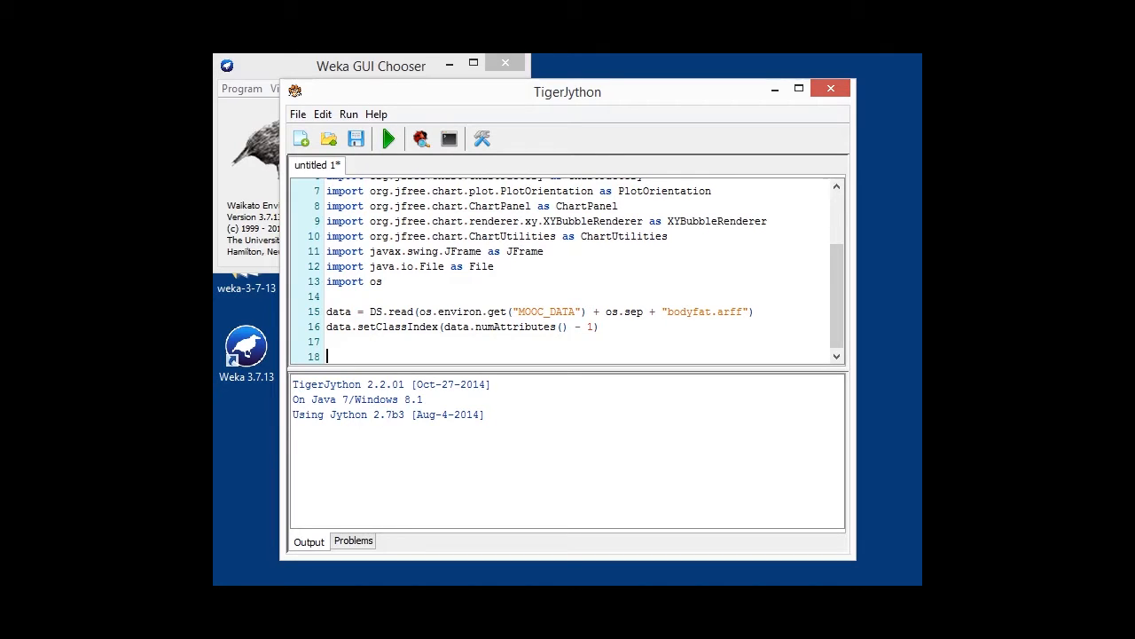
pyautogui.write('cls = LinearRegression()')
pyautogui.write('cls.setOptions(["-C", "-S", "1"])')
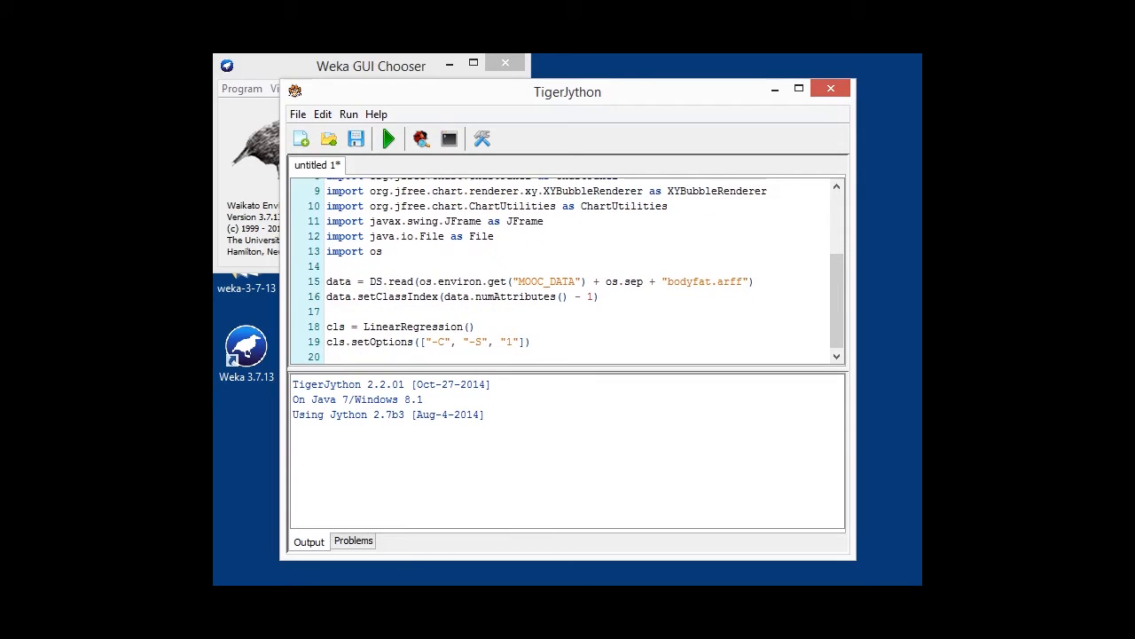
pyautogui.scroll(-3)
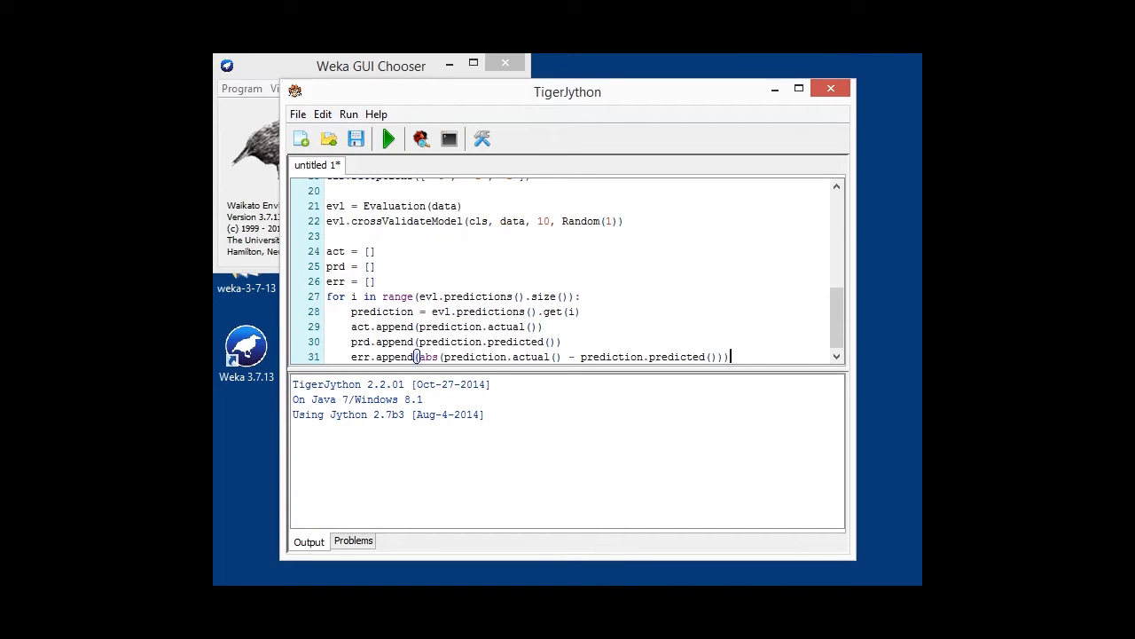
pyautogui.doubleClick(336, 252)
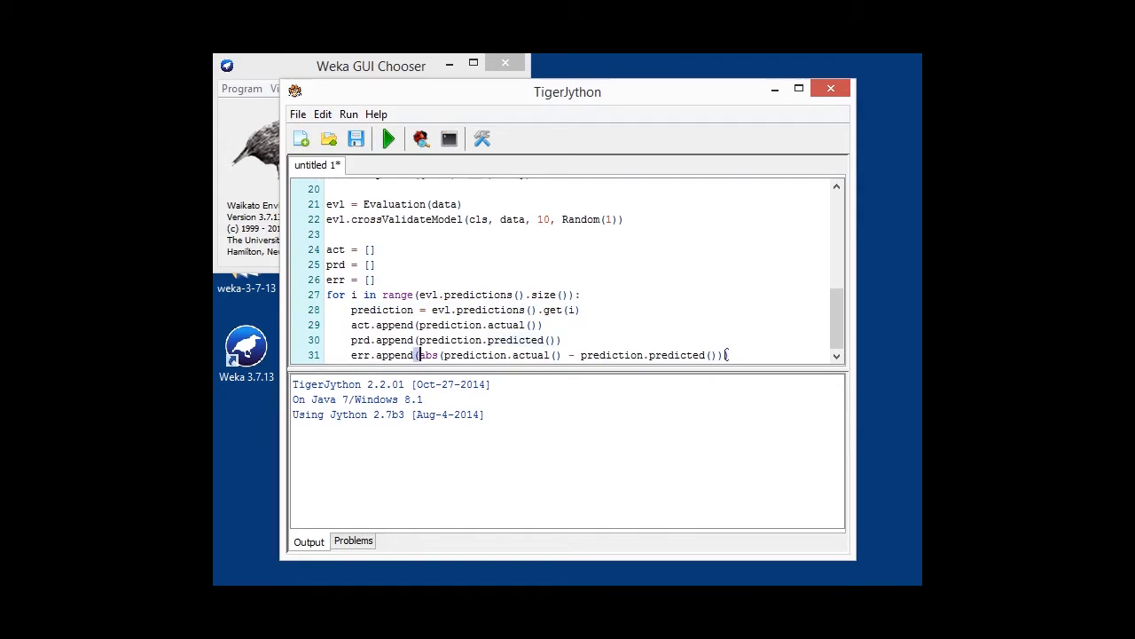
pyautogui.moveTo(417, 355); pyautogui.dragTo(726, 355)
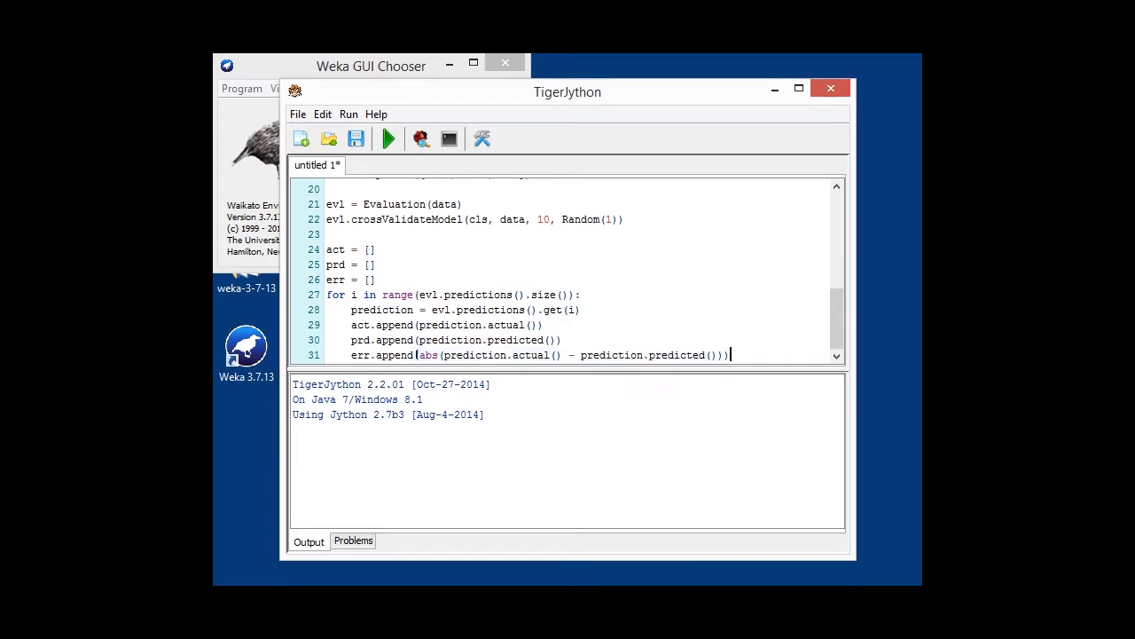
pyautogui.press('enter')
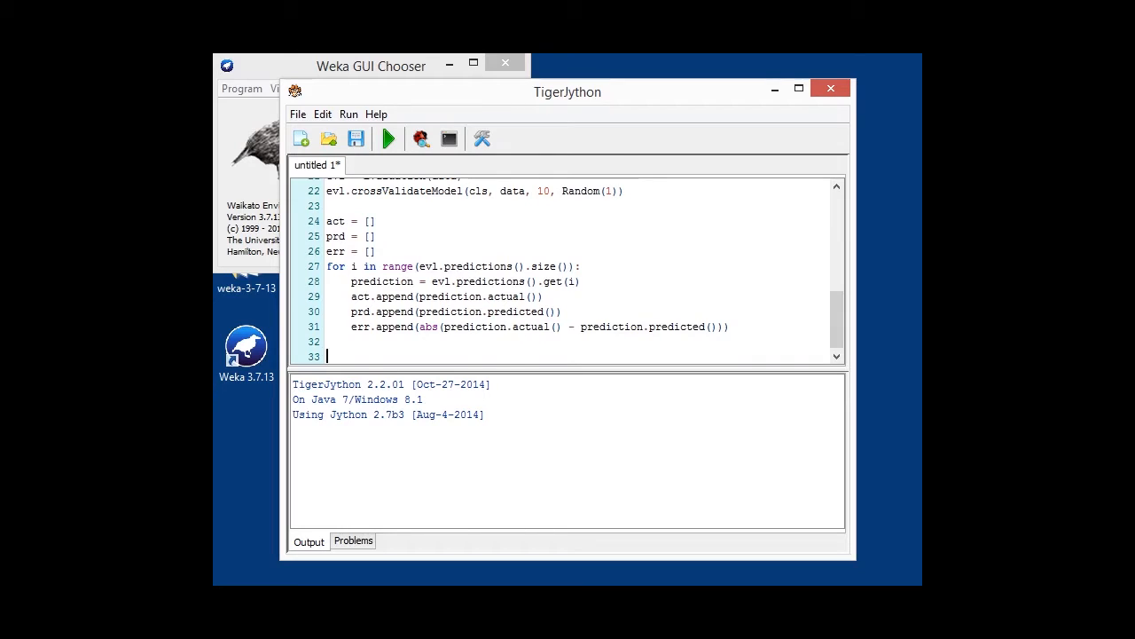
# Create a DefaultXYZDataset and add an 'LR on <relation>' series of actual, predicted and error values
pyautogui.write('plotdata = DefaultXYZDataset()')
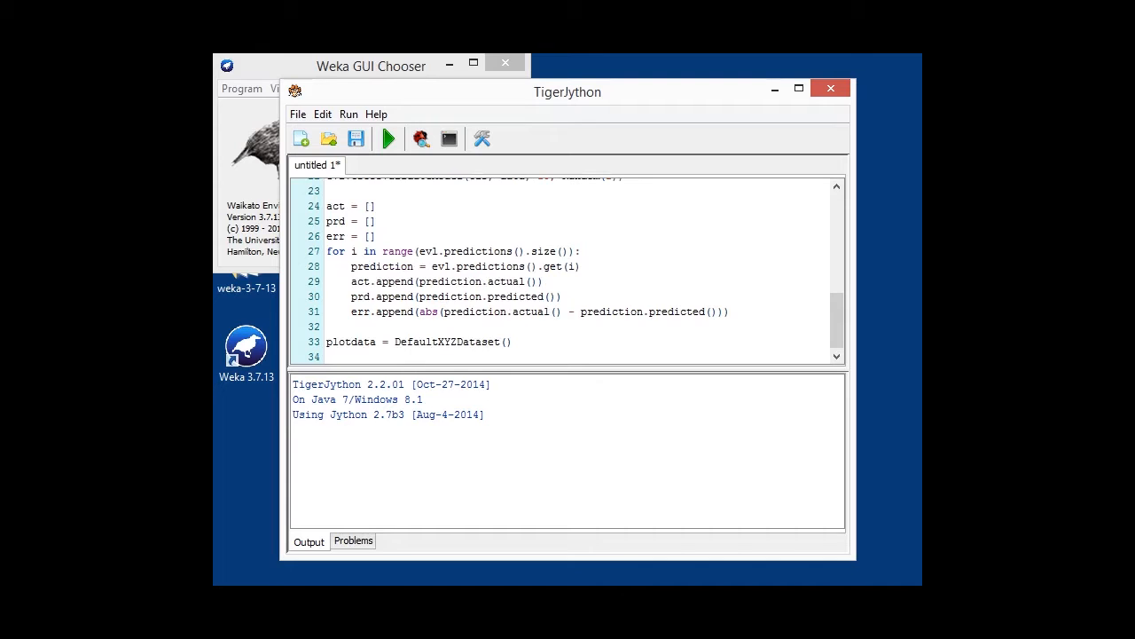
pyautogui.write('plotdata.addSeries("LR on " + data.relationName(), [act, prd, err])')
pyautogui.write('plotdata, PlotOrientation.VERTICAL, True, True, True)')
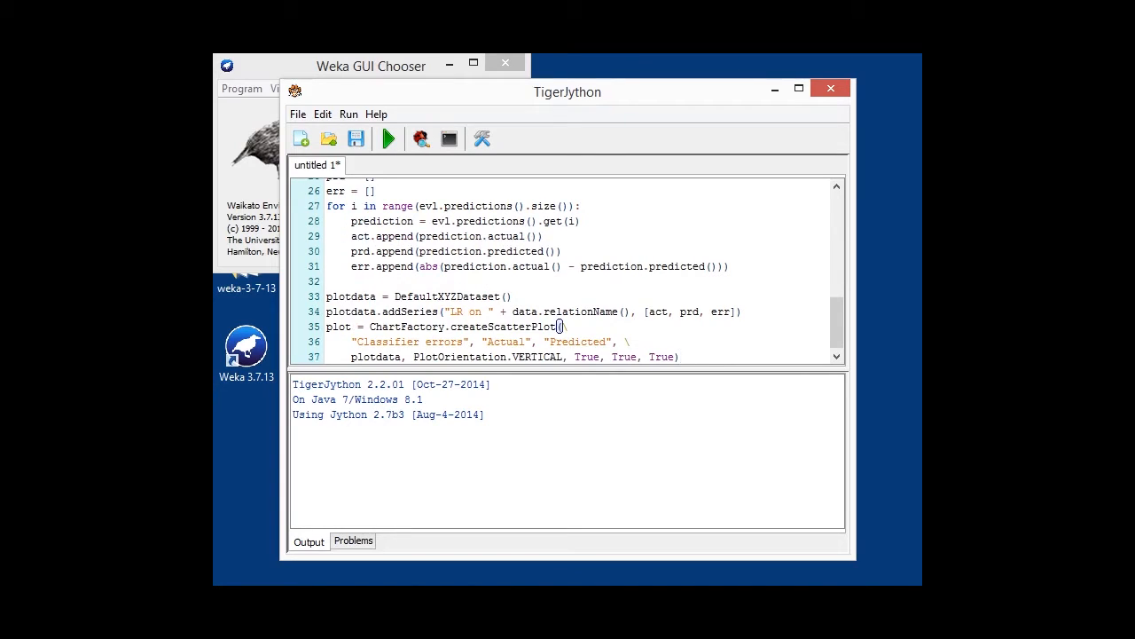
# Highlight the createScatterPlot call and the XYBubbleRenderer class in the chart code
pyautogui.doubleClick(504, 326)
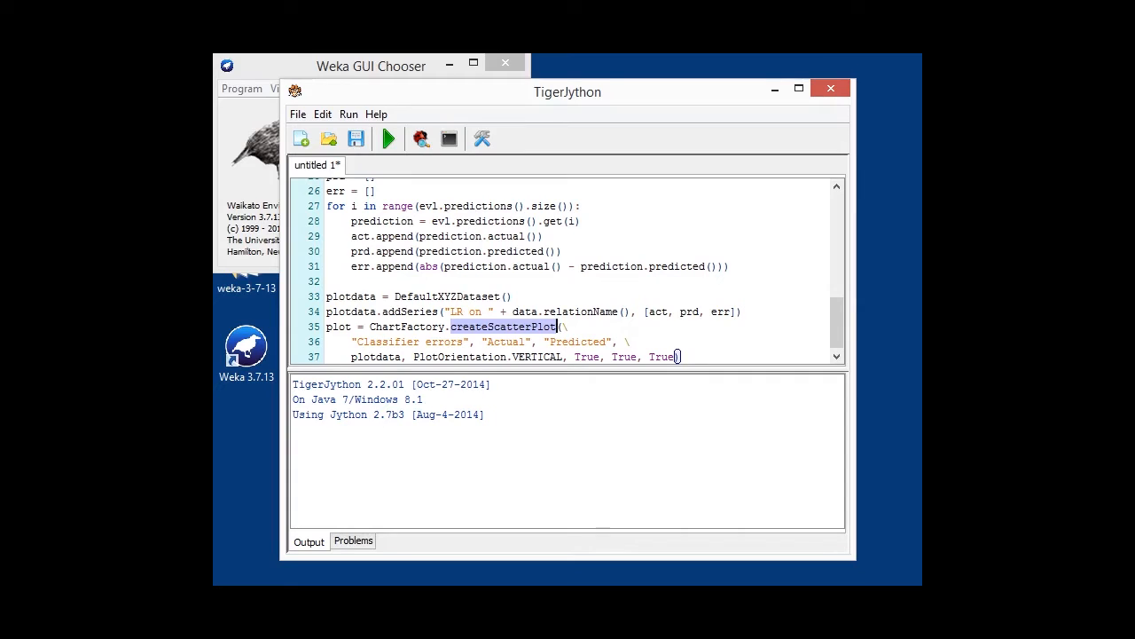
pyautogui.doubleClick(578, 340)
pyautogui.write('plot.getPlot().setRenderer(XYBubbleRenderer())')
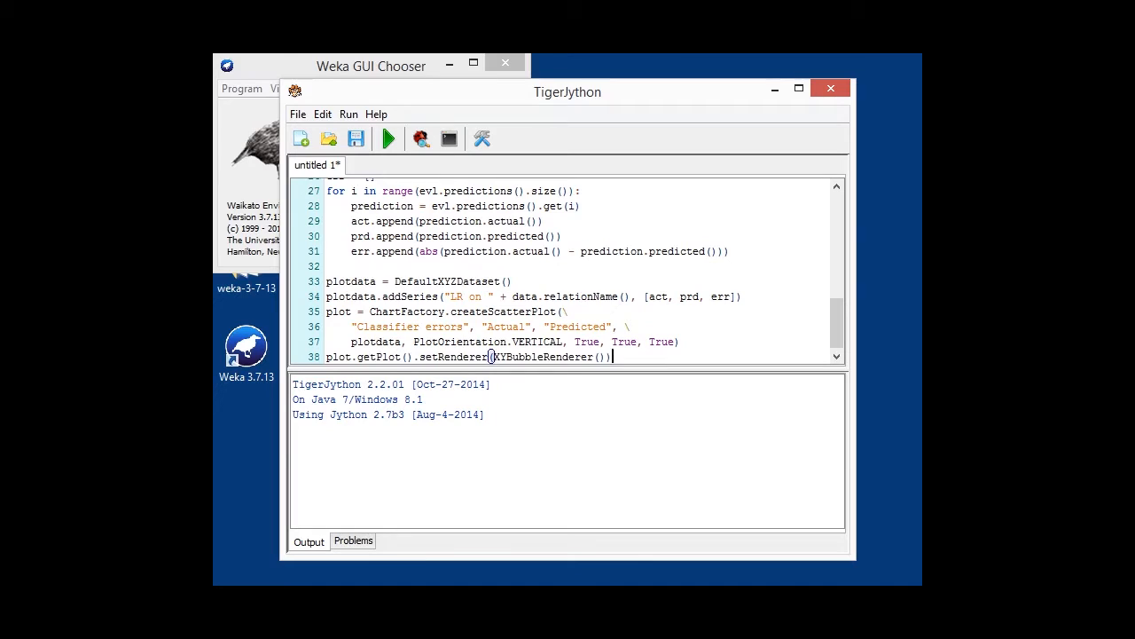
pyautogui.doubleClick(539, 355)
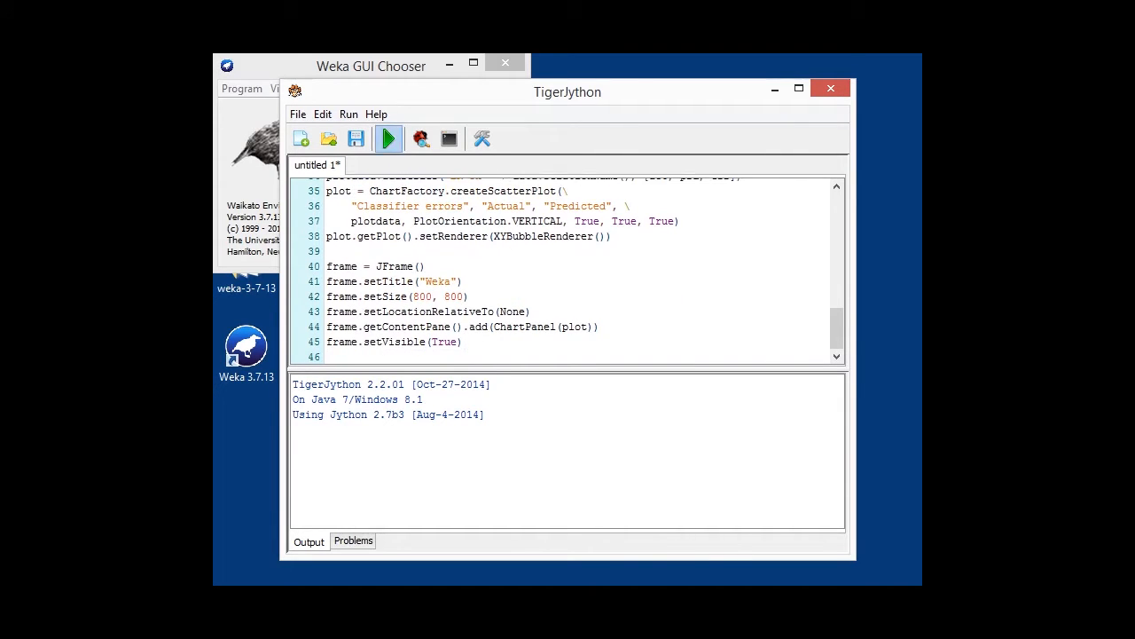
# Run the regression script and zoom into the bubbles along the diagonal of the Classifier errors chart
pyautogui.click(389, 139)
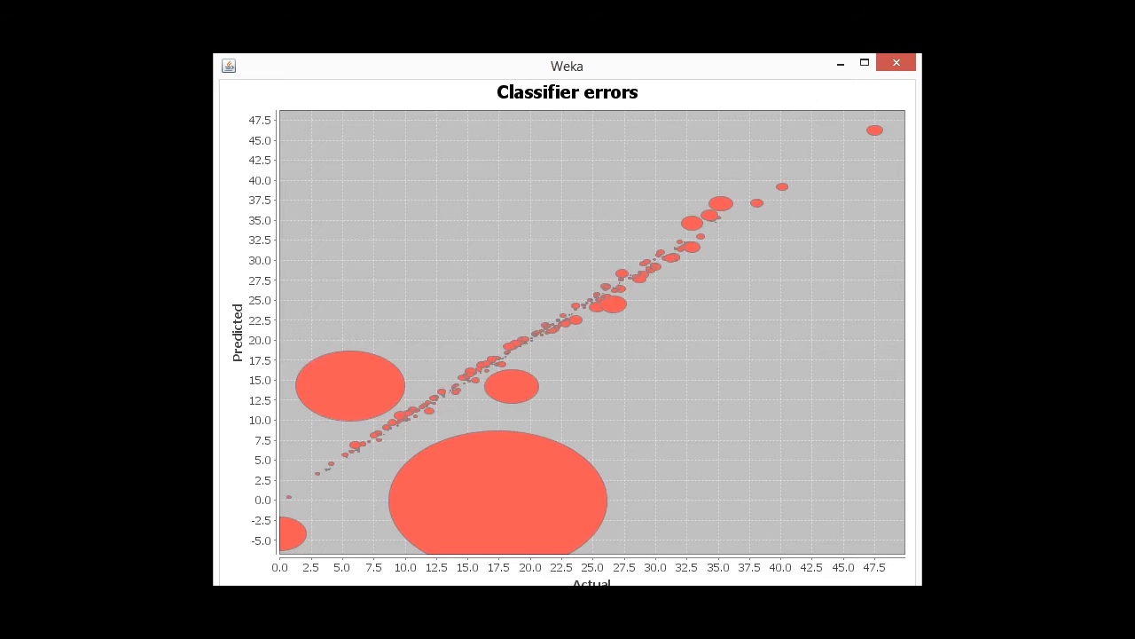
pyautogui.moveTo(433, 291); pyautogui.dragTo(557, 381)
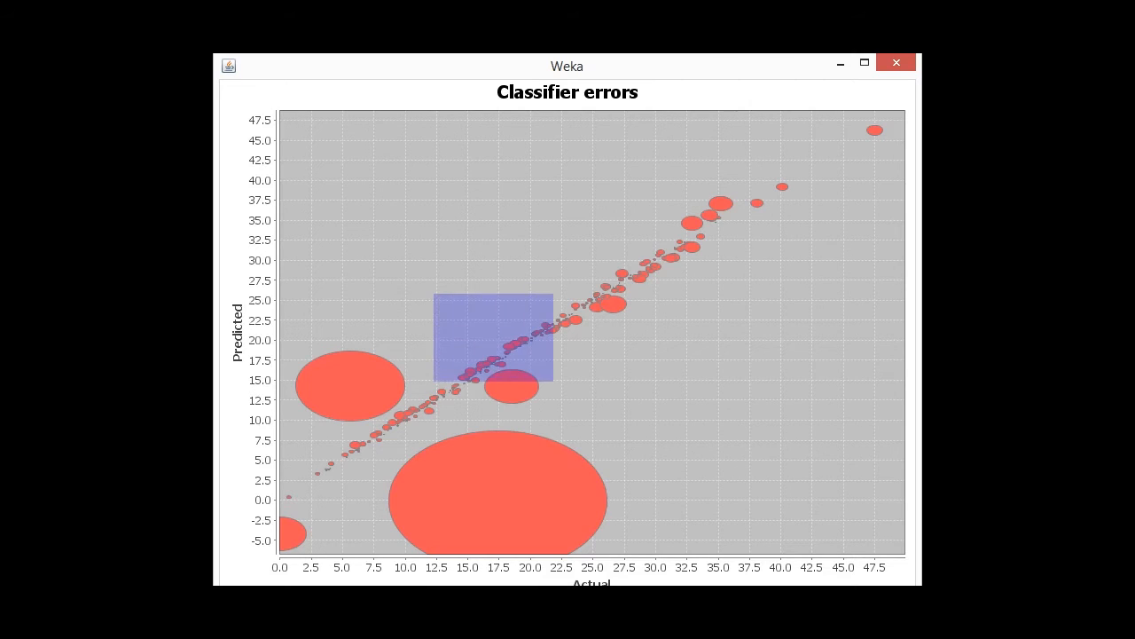
pyautogui.moveTo(435, 293); pyautogui.dragTo(553, 387)
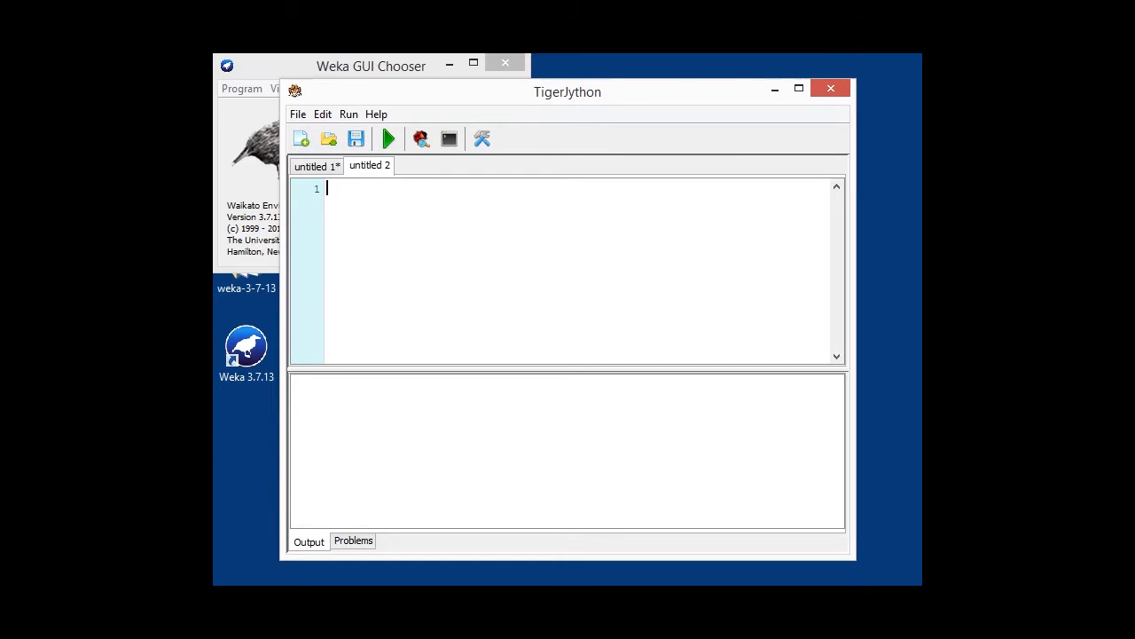
# Import weka.classifiers.Evaluation and highlight the NaiveBayes and ThresholdCurve class names in the imports
pyautogui.write('import weka.classifiers.Evaluation as Evaluation')
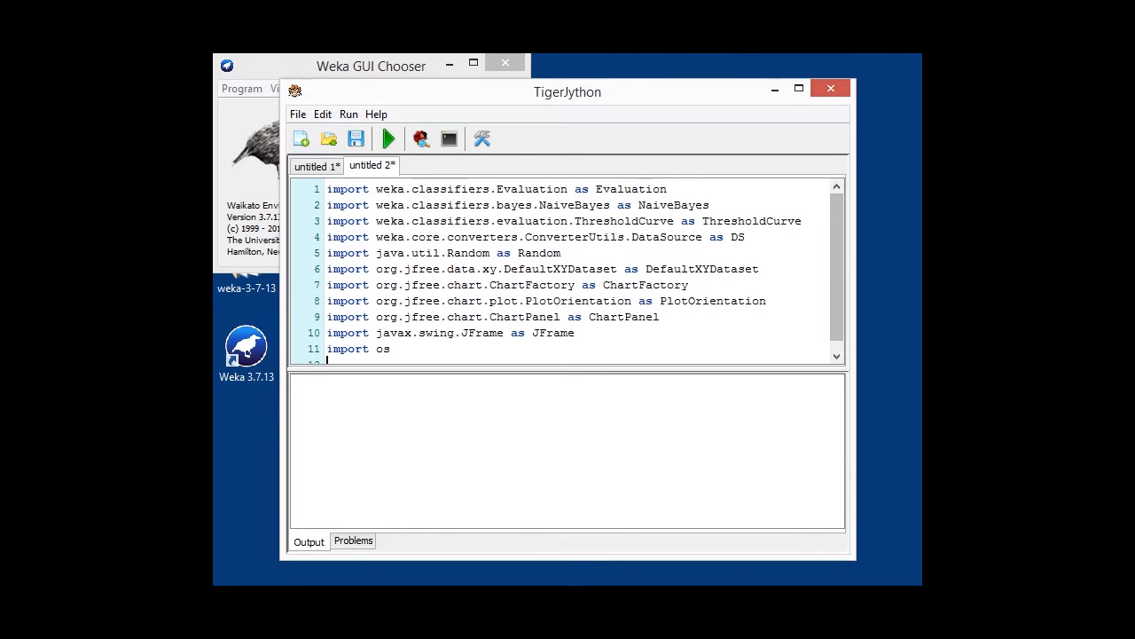
pyautogui.doubleClick(673, 206)
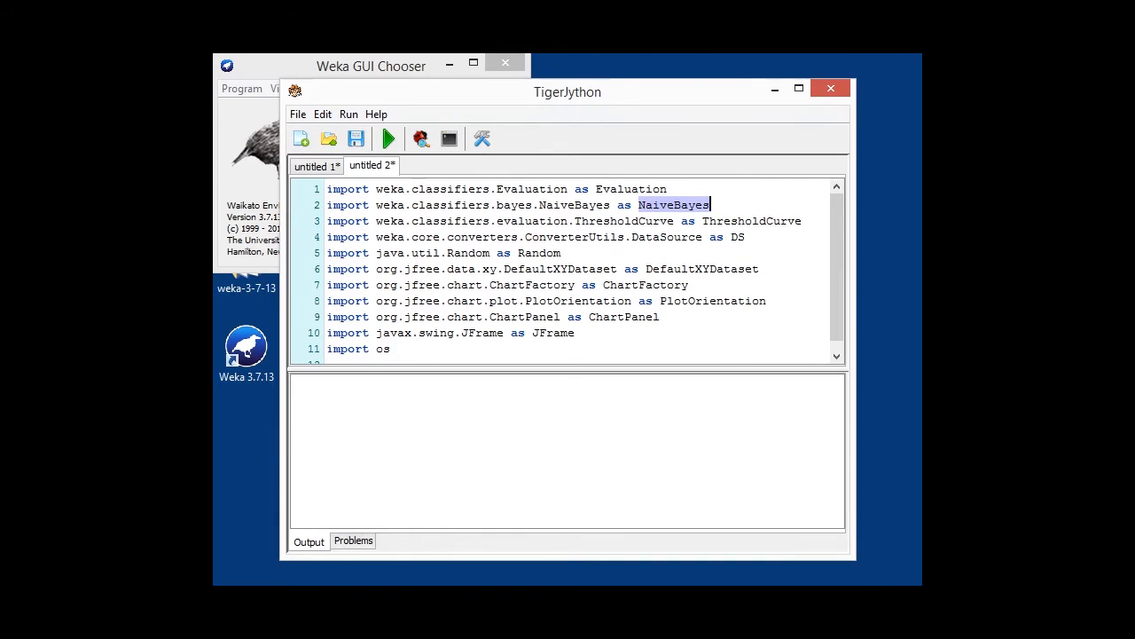
pyautogui.doubleClick(752, 220)
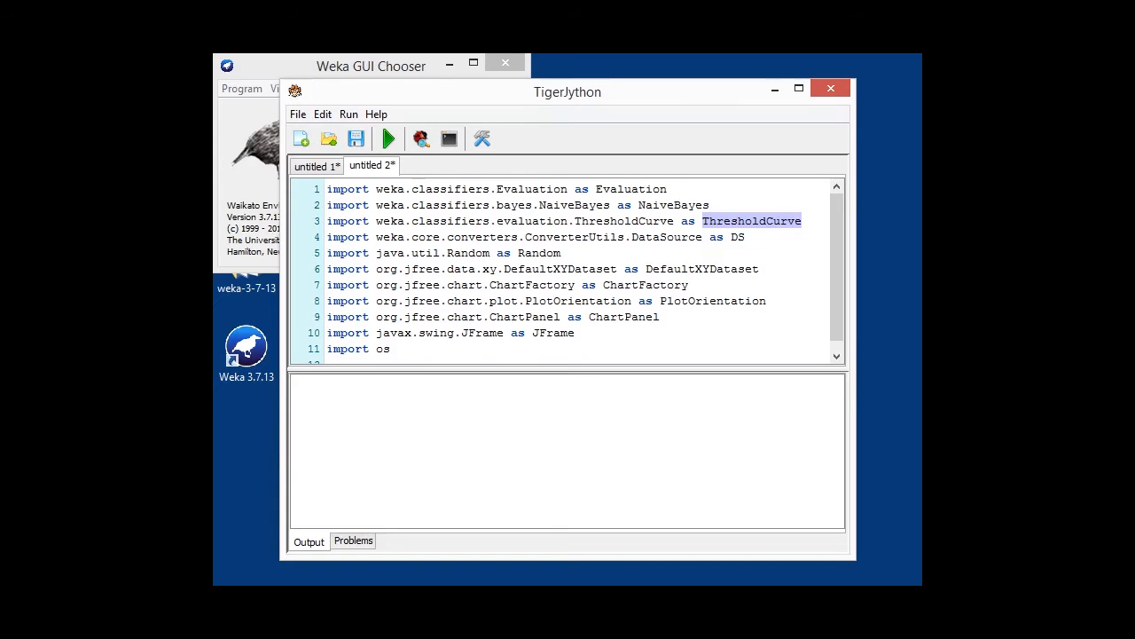
pyautogui.doubleClick(703, 270)
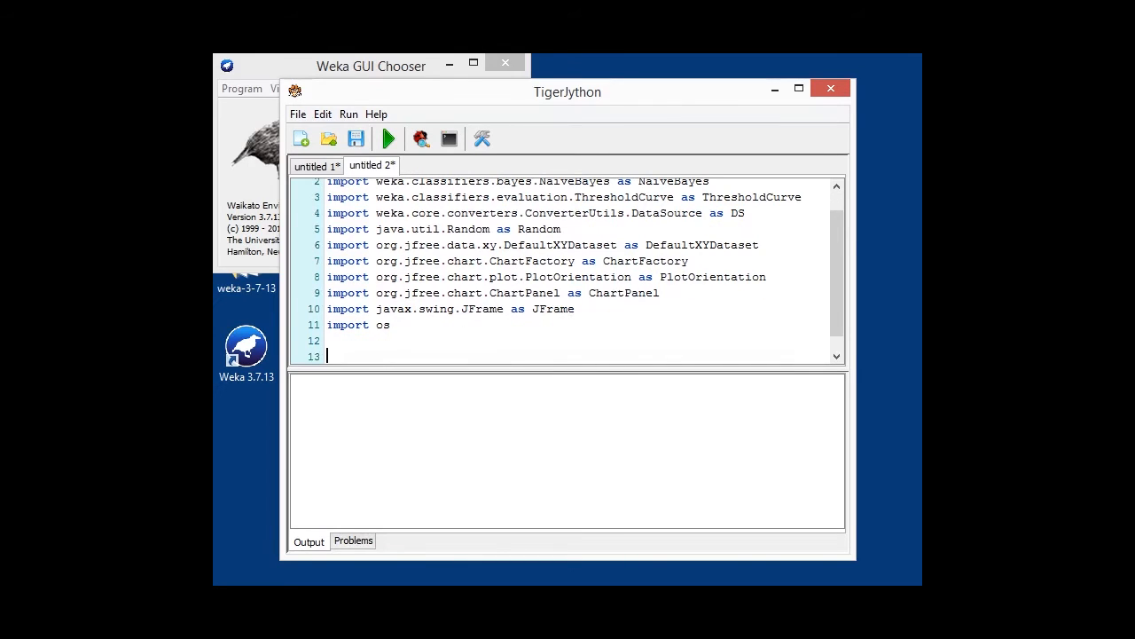
# Load balance-scale.arff from MOOC_DATA, create a NaiveBayes classifier and an empty DefaultXYDataset plotdata
pyautogui.write('data = DS.read(os.environ.get("MOOC_DATA") + os.sep + "balance-scale.arff")')
pyautogui.write('data.setClassIndex(data.numAttributes() - 1)')
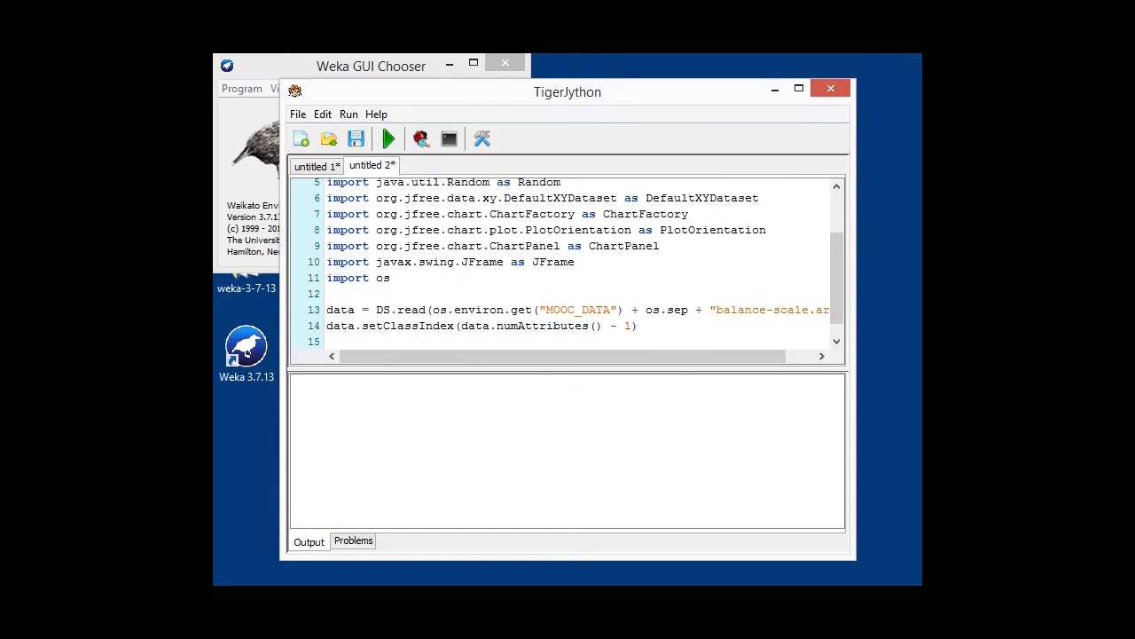
pyautogui.hscroll(3)
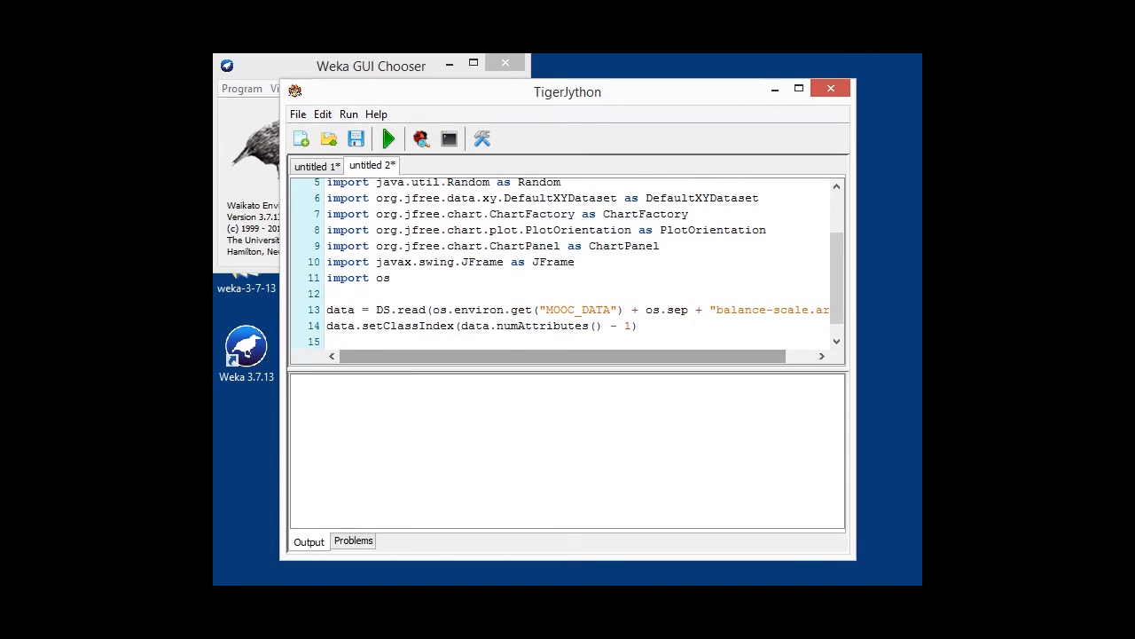
pyautogui.scroll(-3)
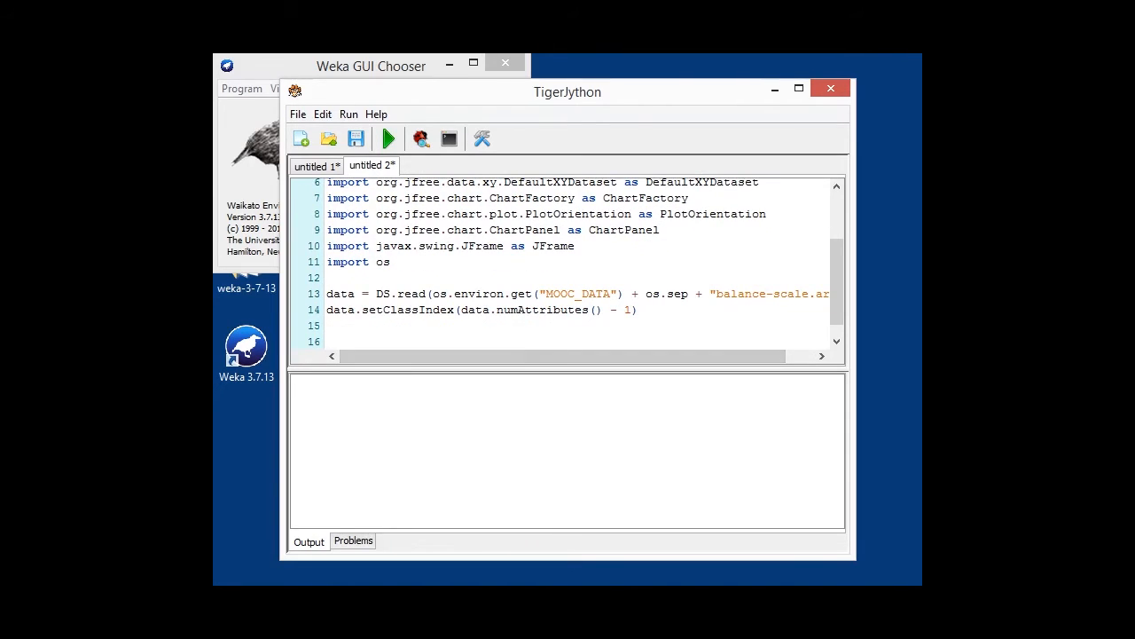
pyautogui.write('cls = NaiveBayes()')
pyautogui.write('evl.crossValidateModel(cls, data, 10, Random(1')
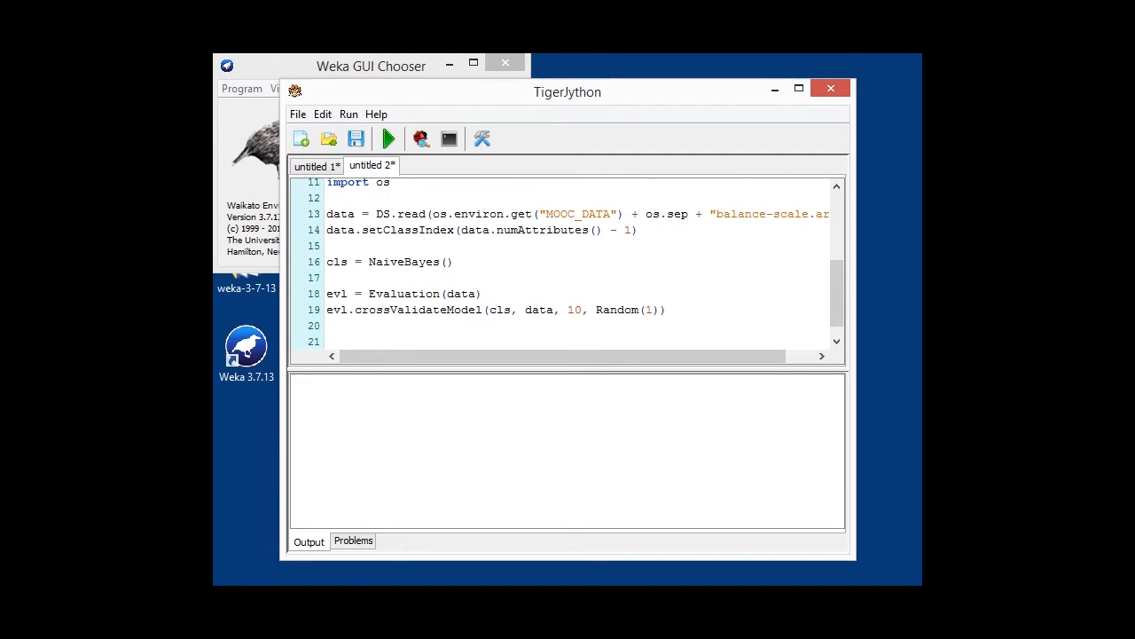
pyautogui.write('plotdata = DefaultXYDataset()')
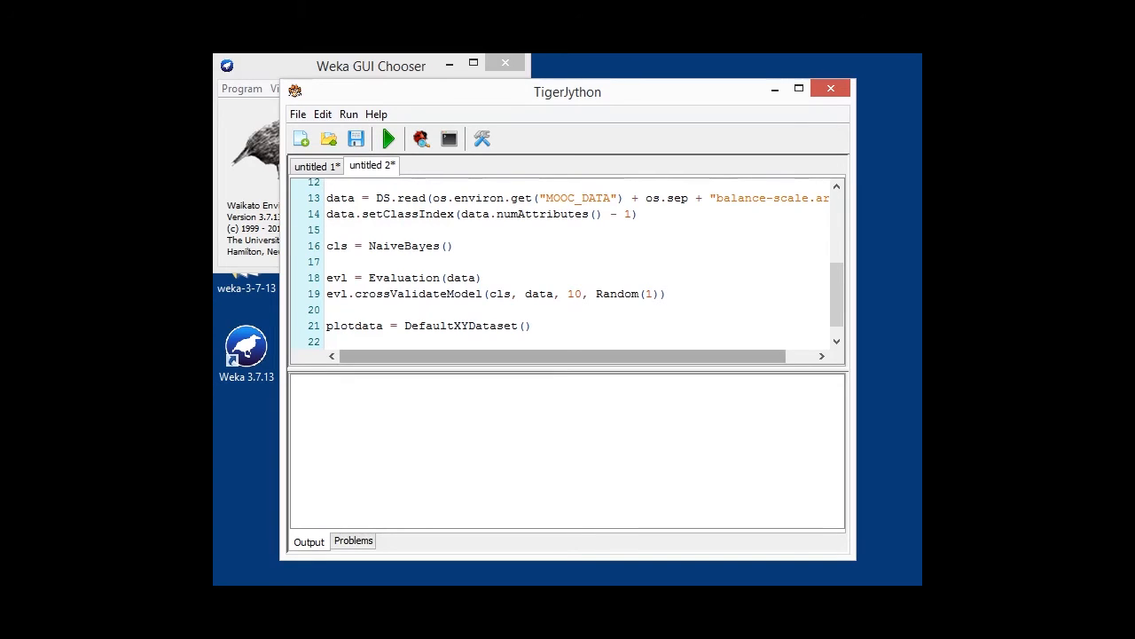
# Start a for loop over the class attribute's values and highlight the ThresholdCurve usage inside it
pyautogui.write('for classIndex in range(data.classAttribute().numValues()):')
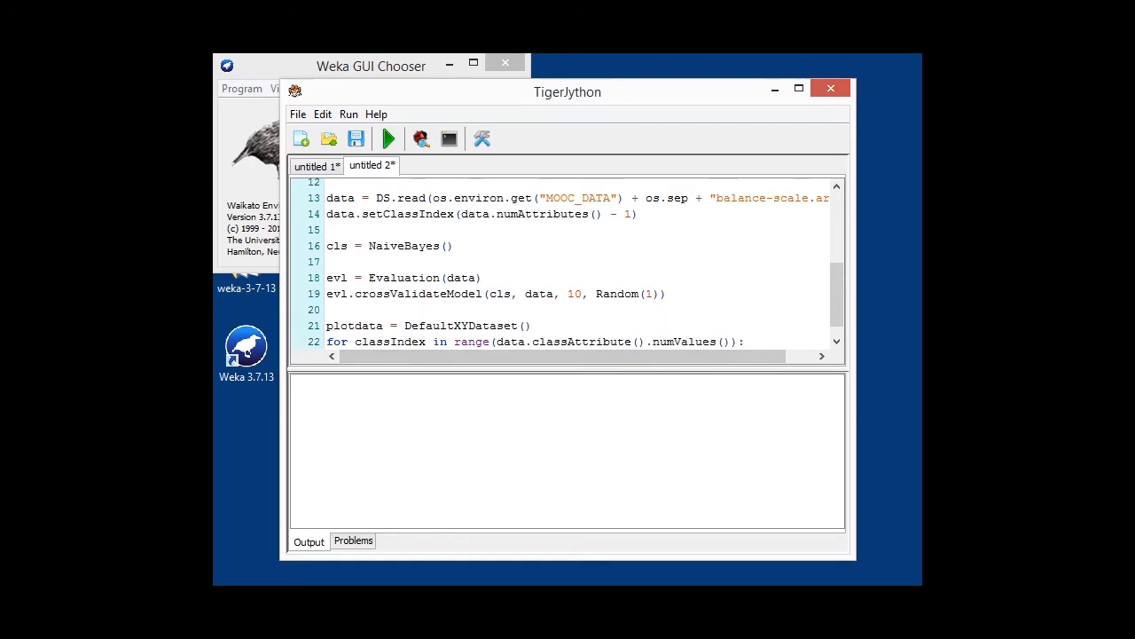
pyautogui.doubleClick(388, 340)
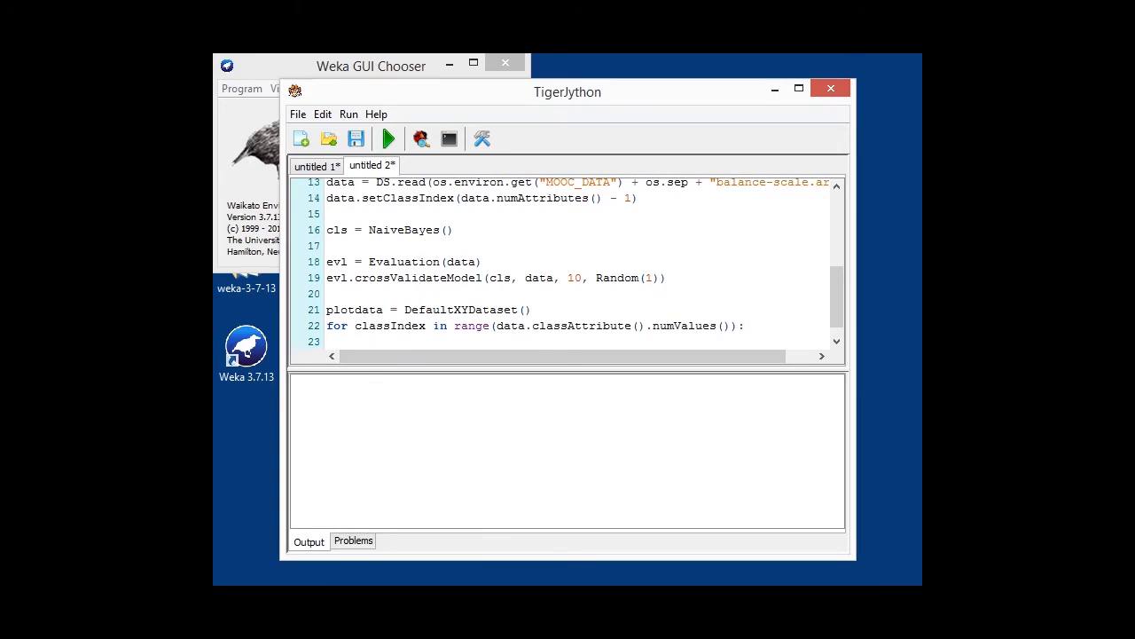
pyautogui.scroll(-3)
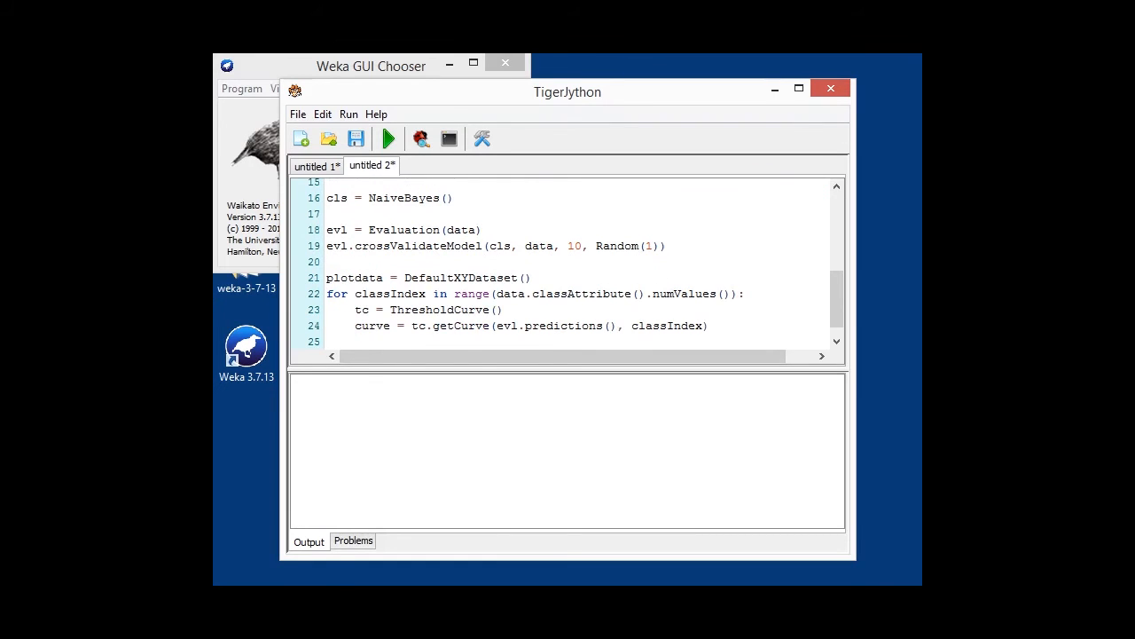
pyautogui.doubleClick(438, 308)
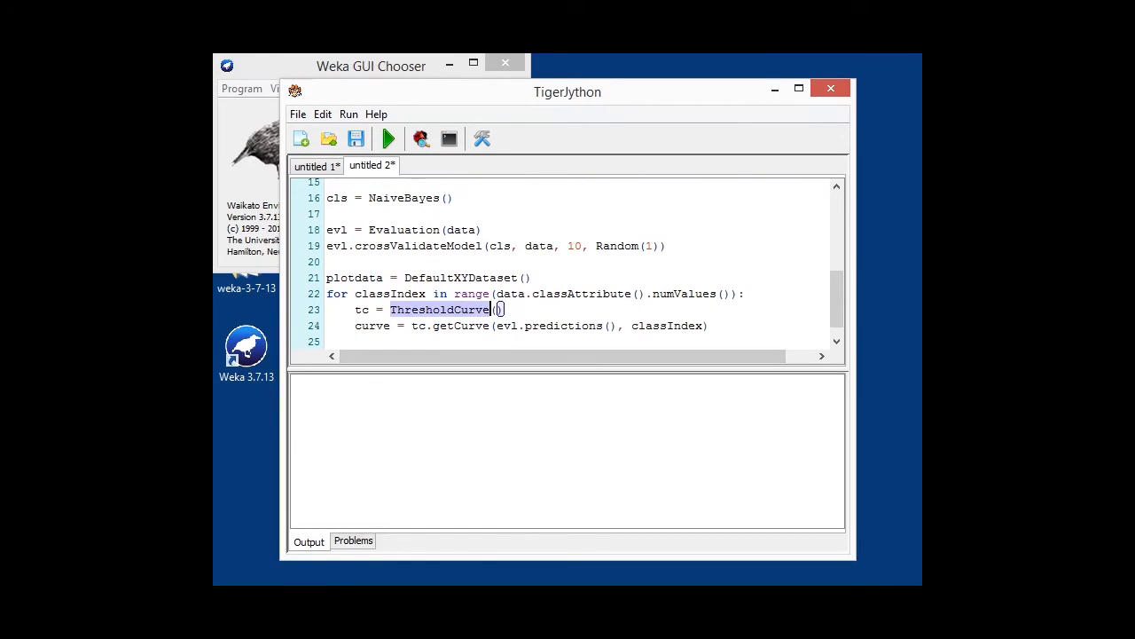
pyautogui.doubleClick(561, 327)
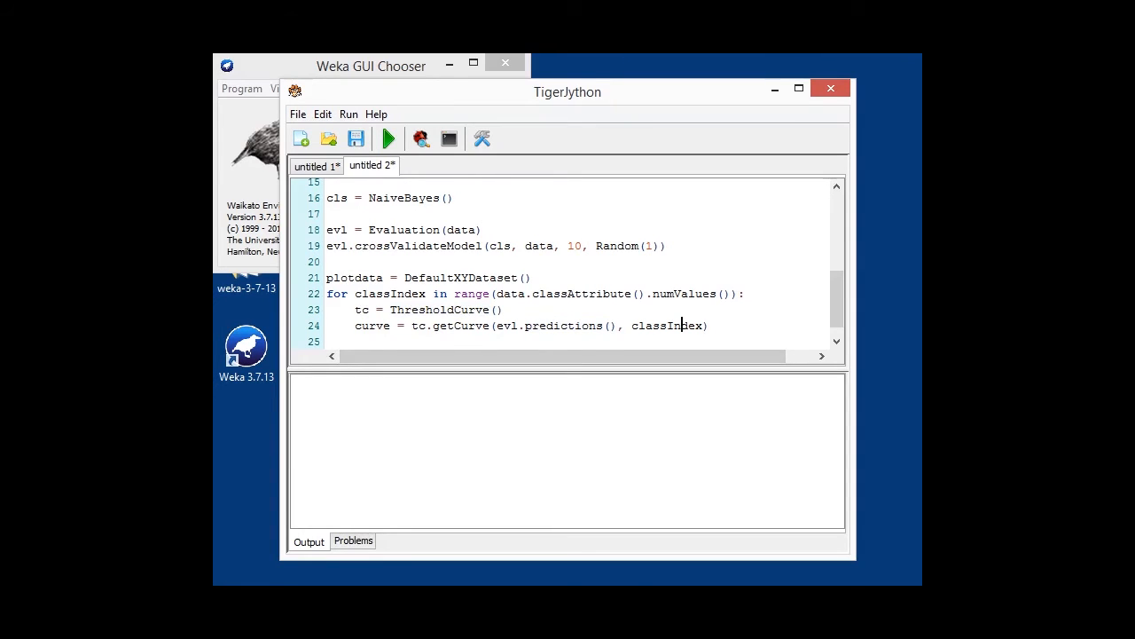
pyautogui.doubleClick(668, 326)
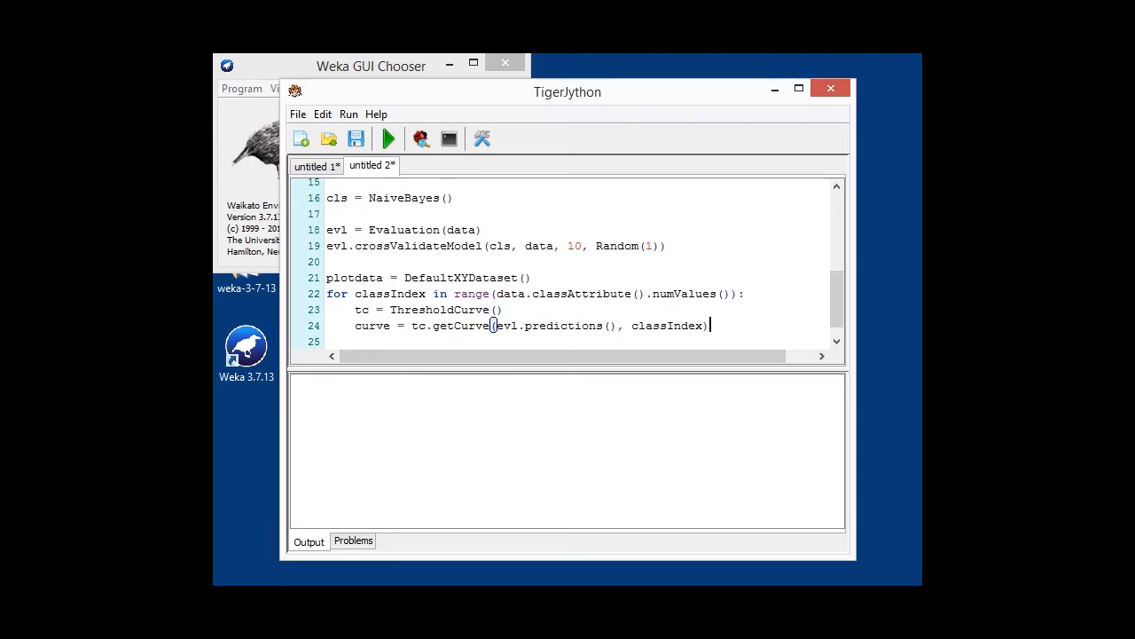
# Add fpr as curve.attributeToDoubleArray of the 'False Positive Rate' attribute and review the curve lines
pyautogui.press('enter')
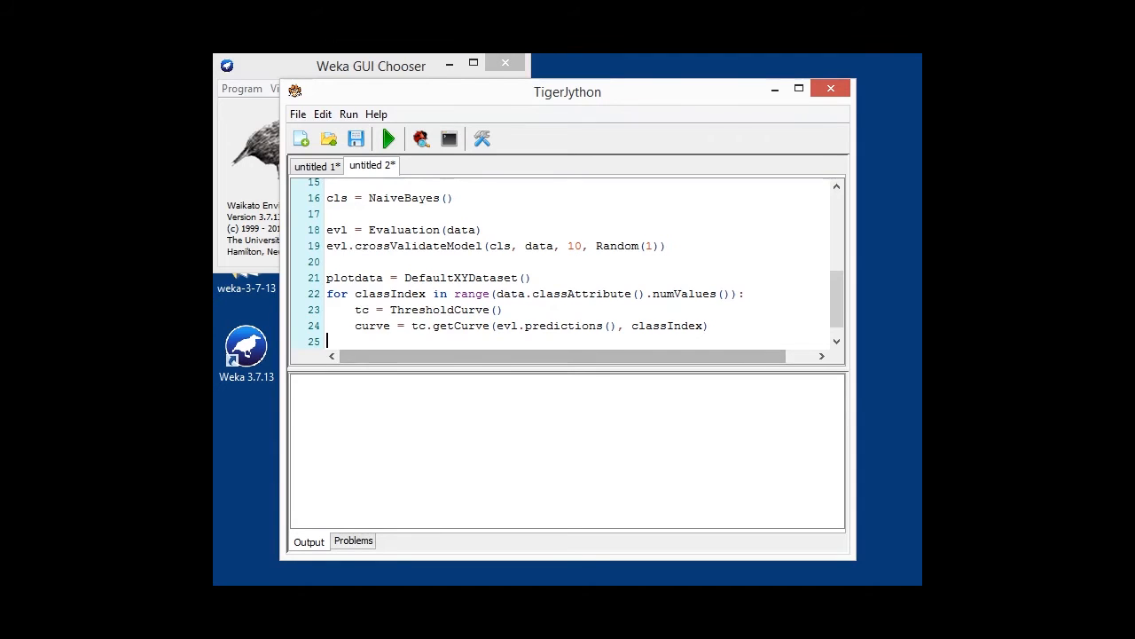
pyautogui.write('fpr = curve.attributeToDoubleArray(curve.attribute("False Positive Rate"))')
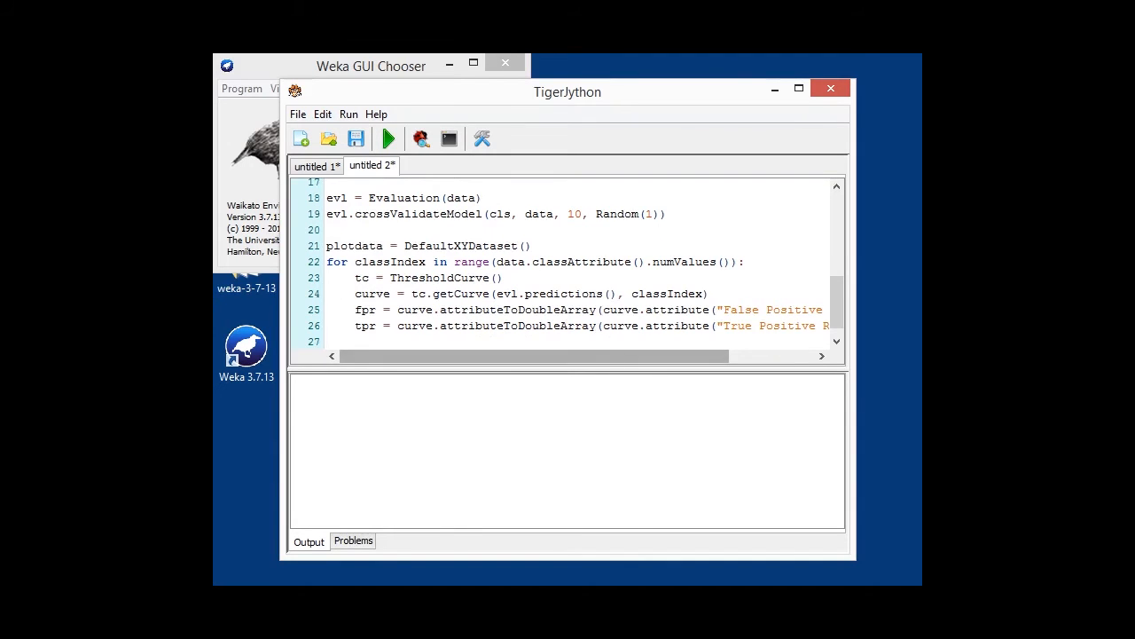
pyautogui.doubleClick(373, 295)
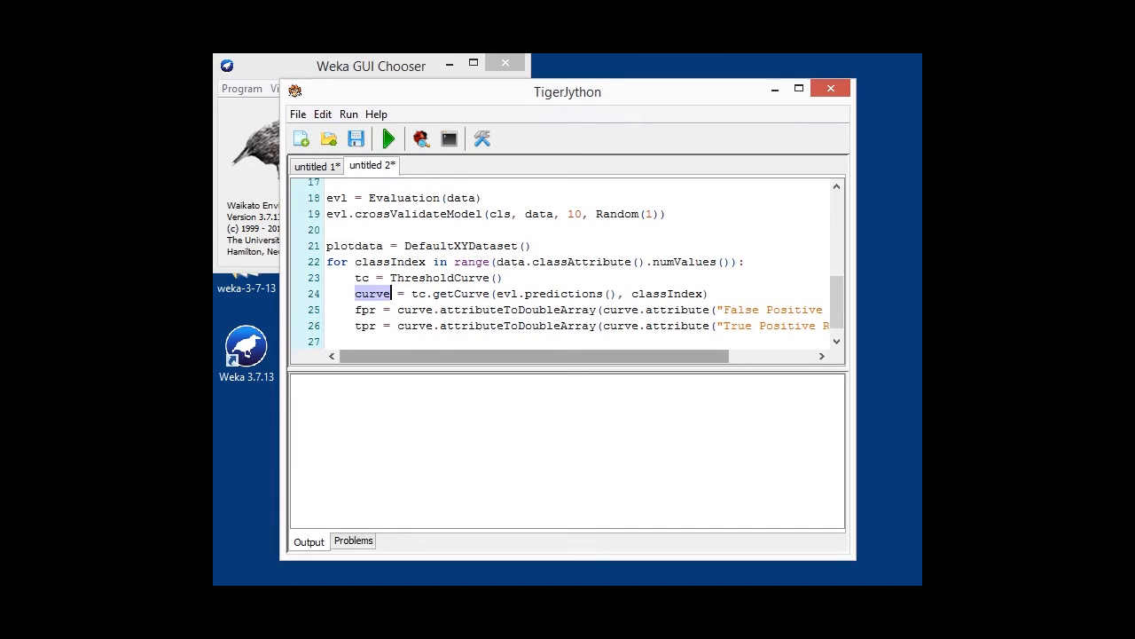
pyautogui.hscroll(3)
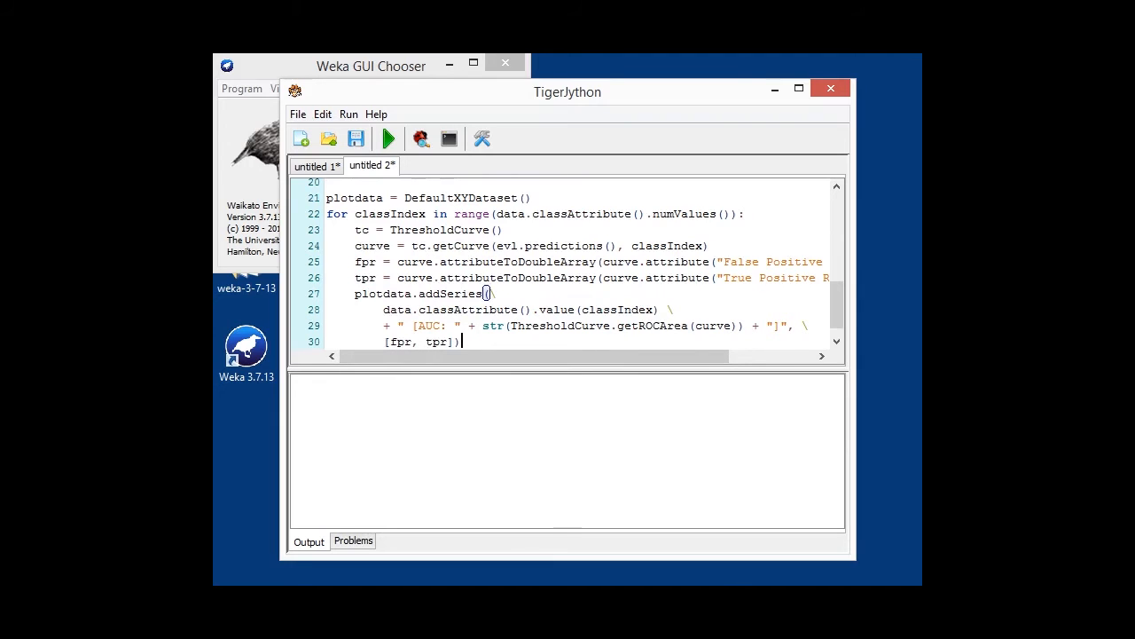
pyautogui.hscroll(3)
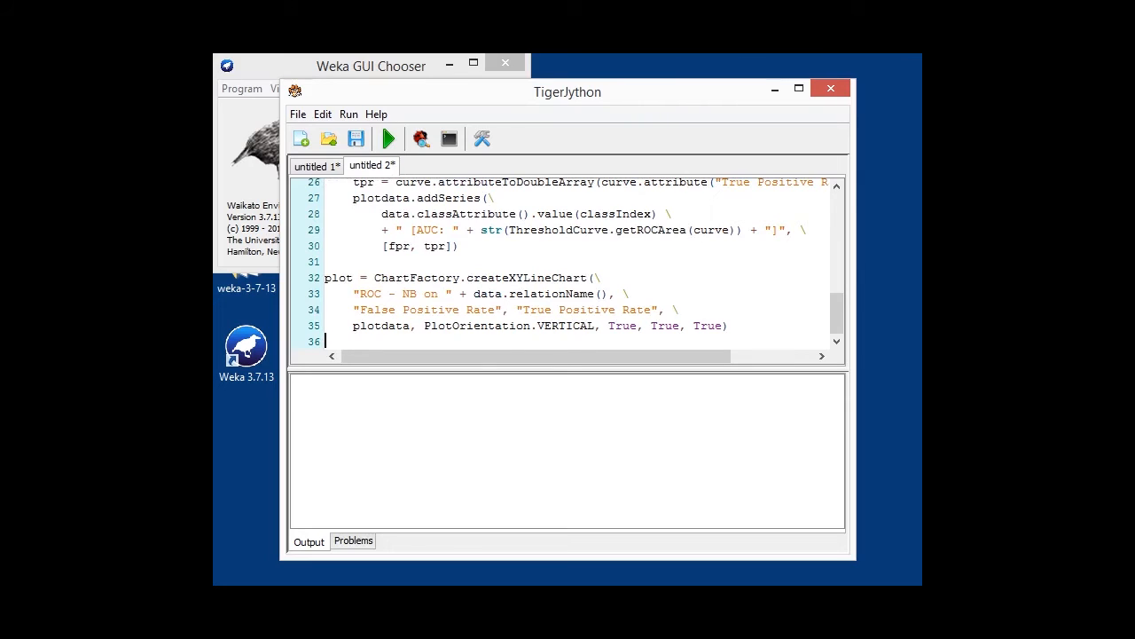
# Mark the False Positive Rate axis label strings in the chart code and start a new script tab
pyautogui.doubleClick(366, 309)
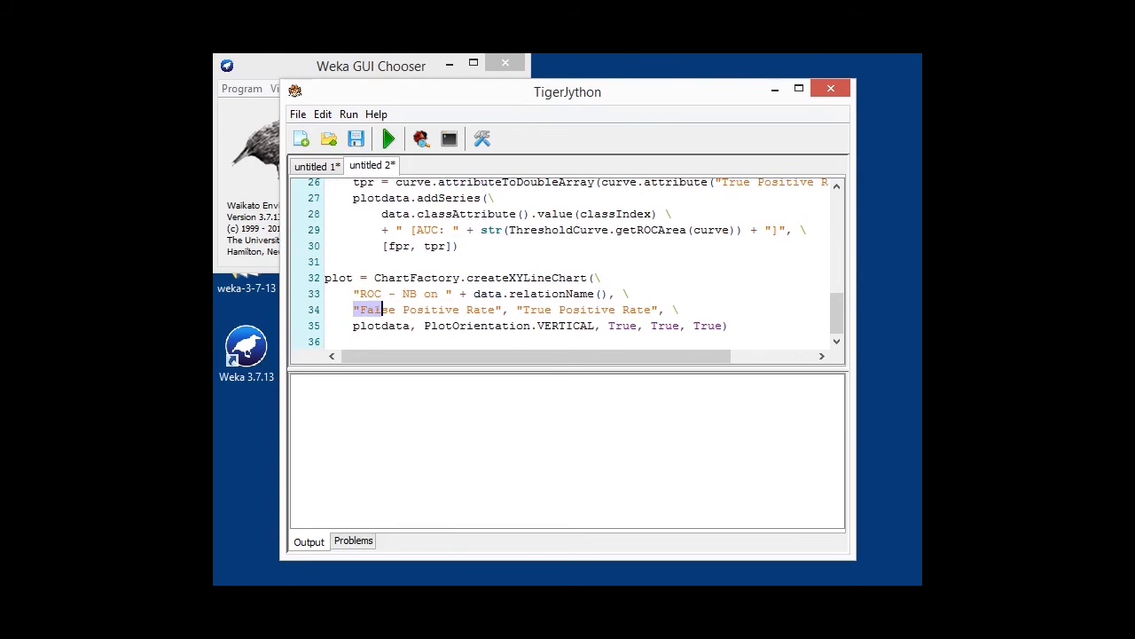
pyautogui.moveTo(383, 309); pyautogui.dragTo(501, 309)
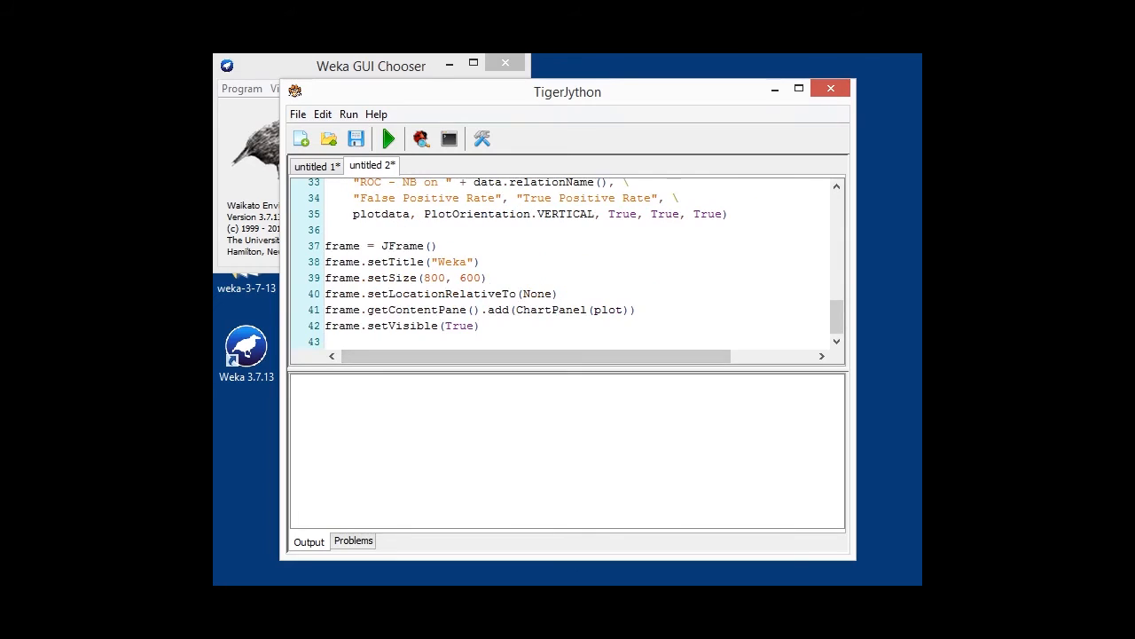
pyautogui.click(386, 138)
pyautogui.write('import os')
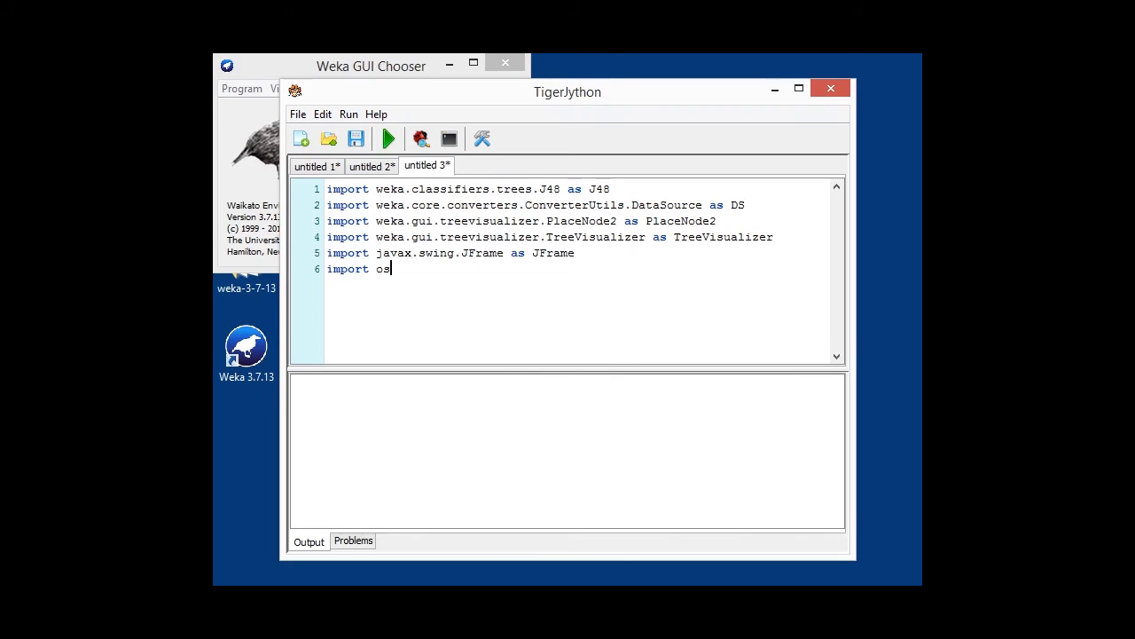
# Load iris.arff from MOOC_DATA and build the J48 classifier on it
pyautogui.doubleClick(723, 238)
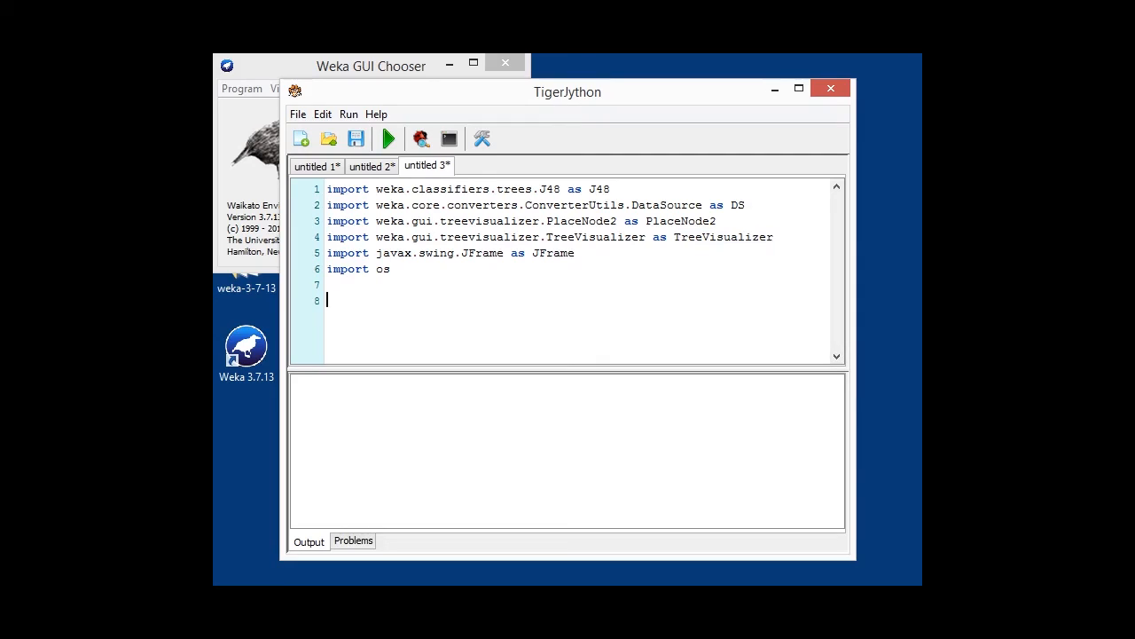
pyautogui.write('data = DS.read(os.environ.get("MOOC_DATA") + os.sep + "iris.arff")')
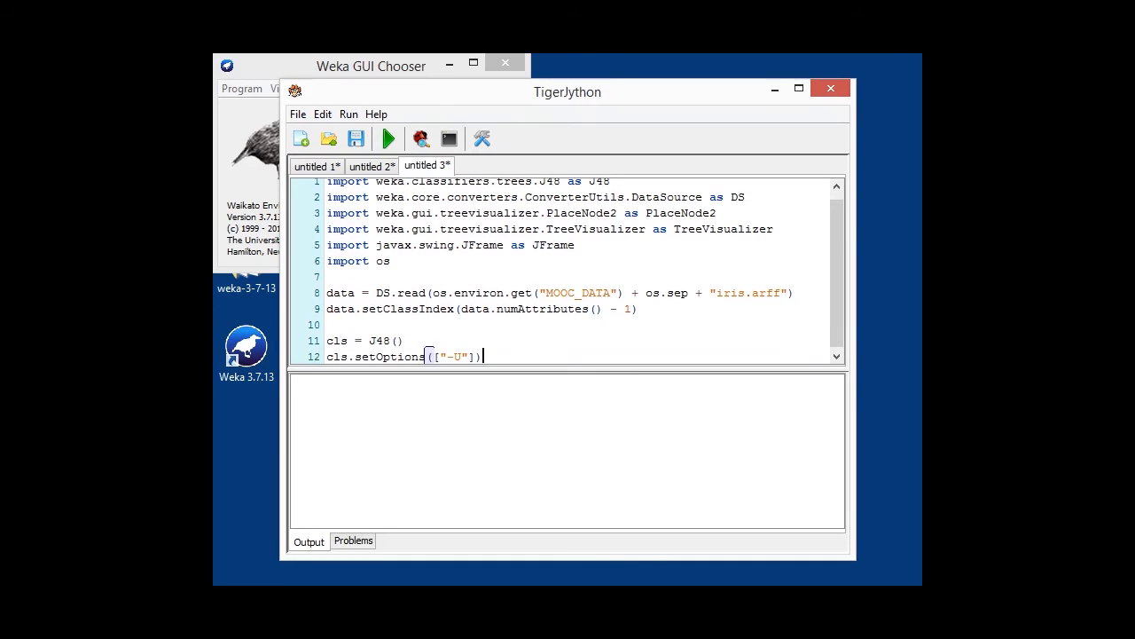
pyautogui.scroll(-3)
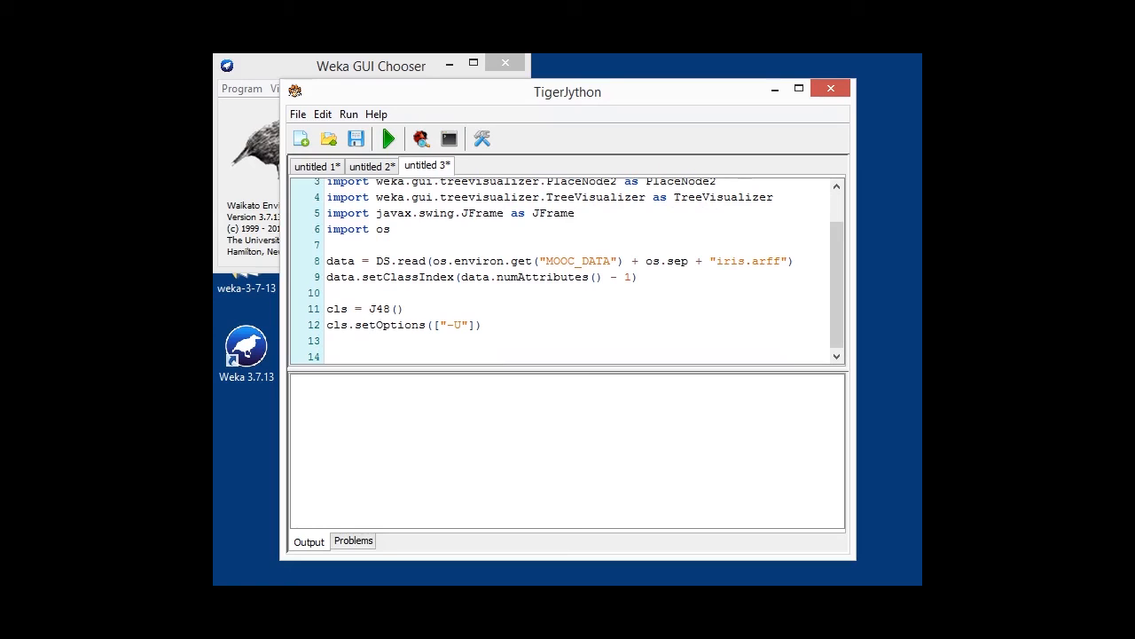
pyautogui.write('cls.buildClassifier(data)')
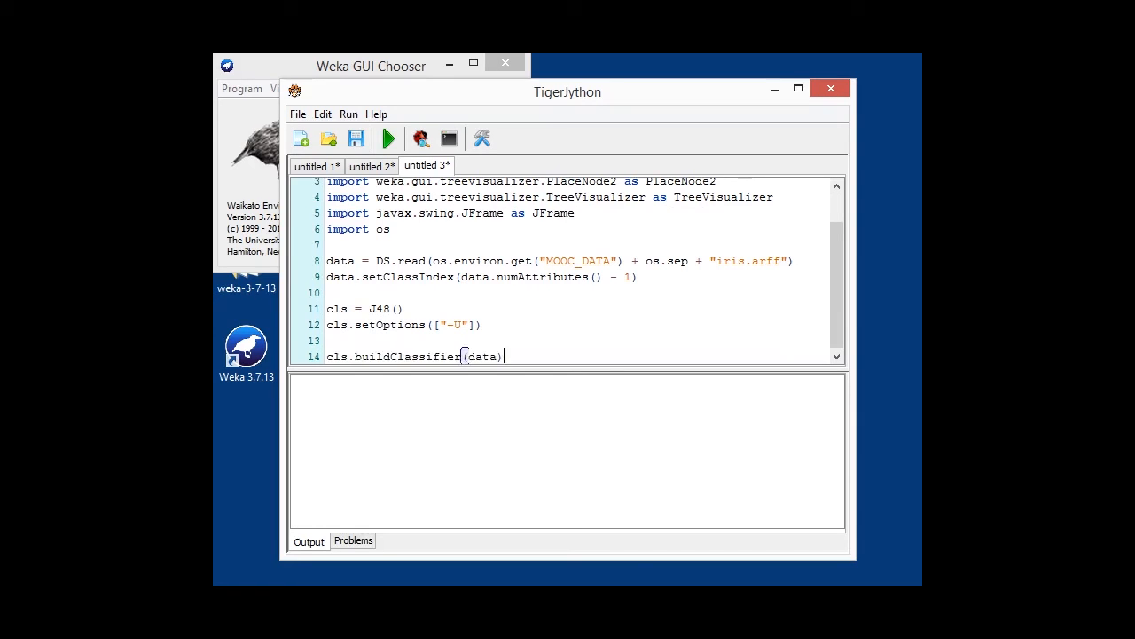
pyautogui.press('enter')
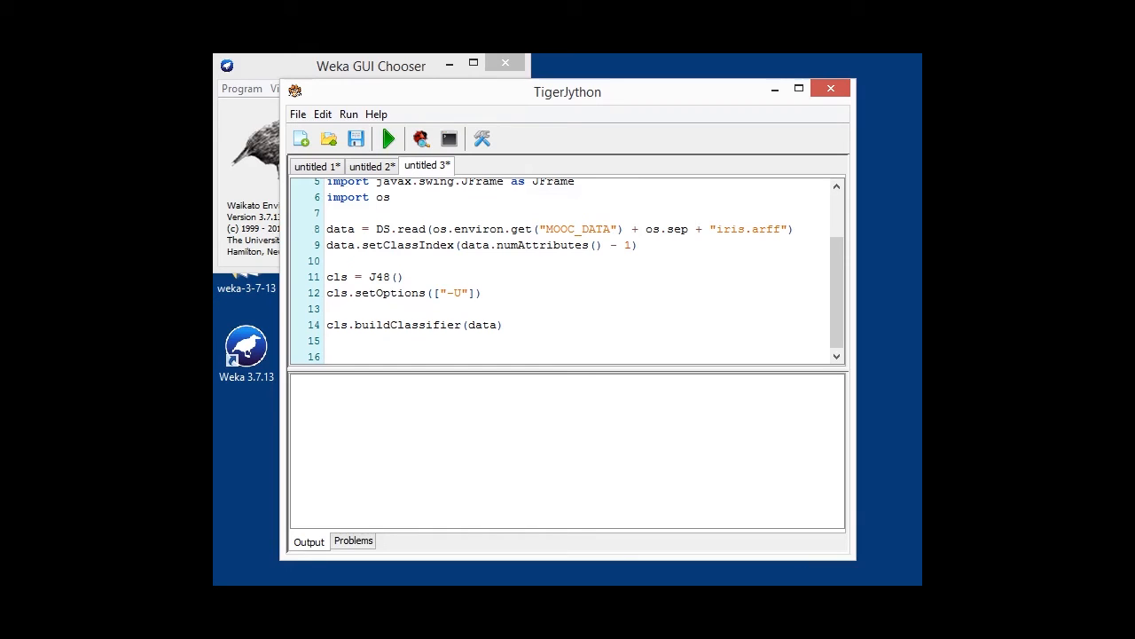
# Create a TreeVisualizer from cls.graph() with PlaceNode2, fit it to screen, and run the script
pyautogui.write('tv = TreeVisualizer(None, cls.graph(), PlaceNode2())')
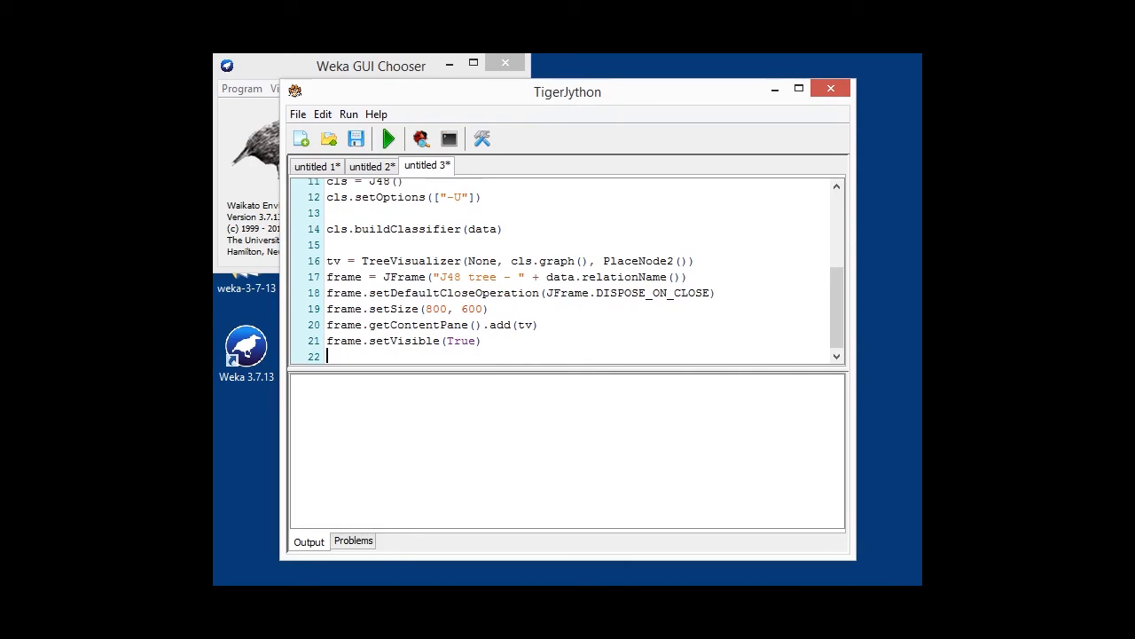
pyautogui.press('enter')
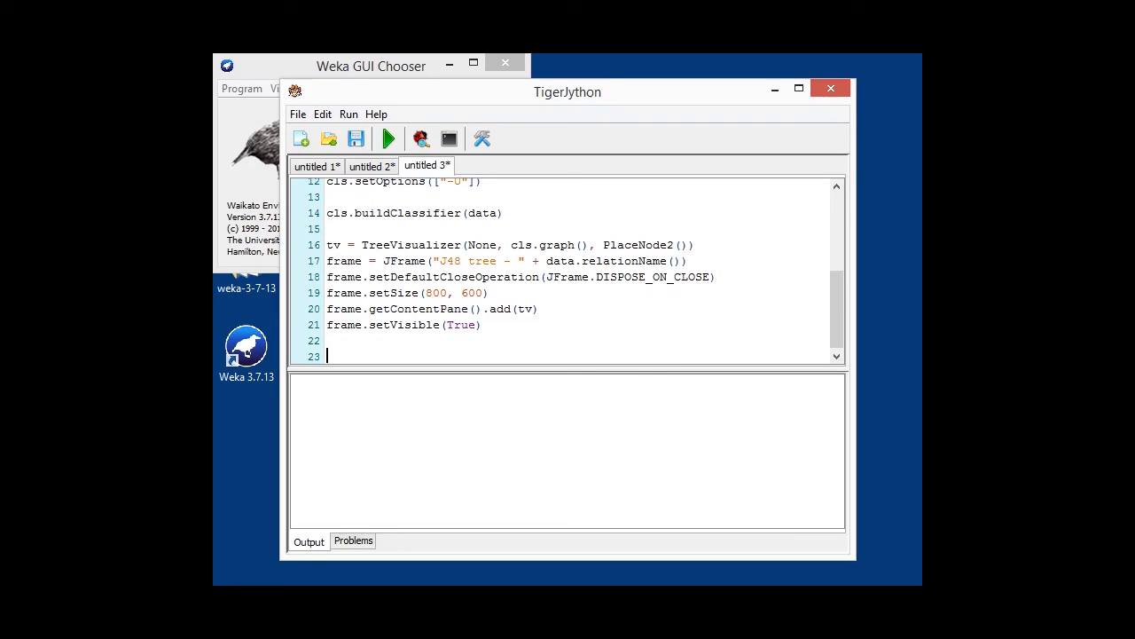
pyautogui.write('tv.fitToScreen()')
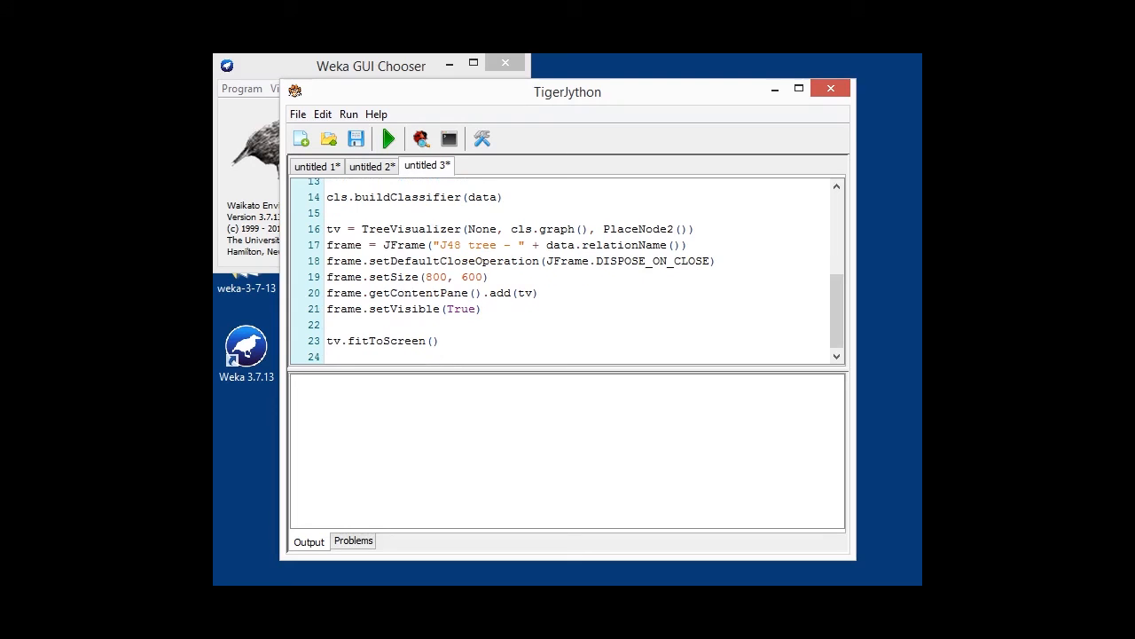
pyautogui.click(388, 139)
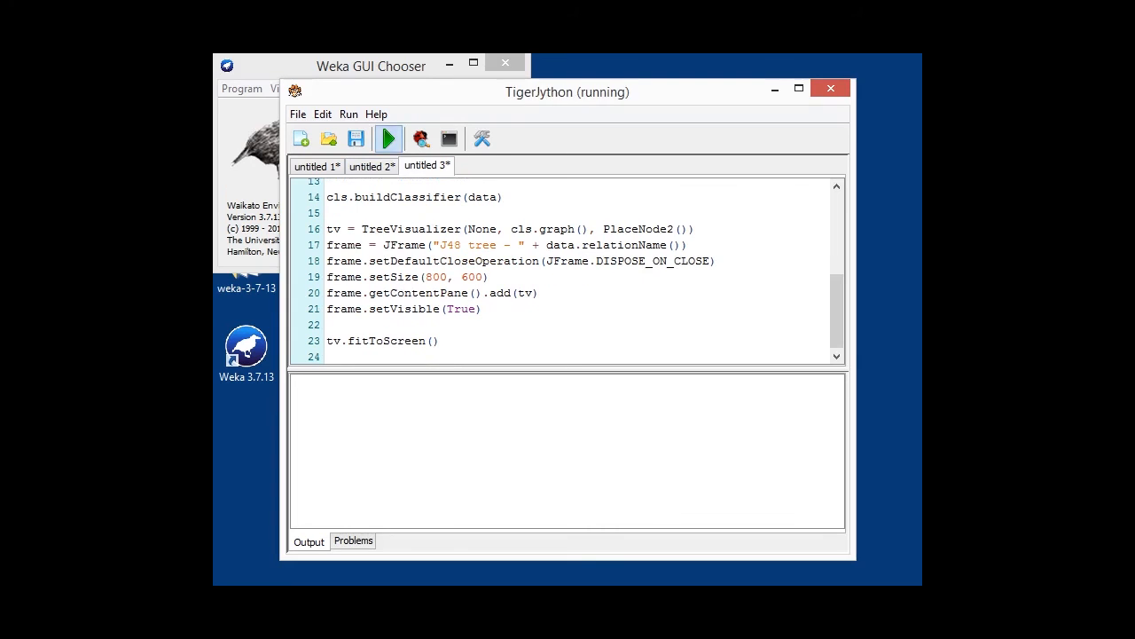
# Start a new untitled 4 script tab alongside the three existing ones
pyautogui.click(387, 139)
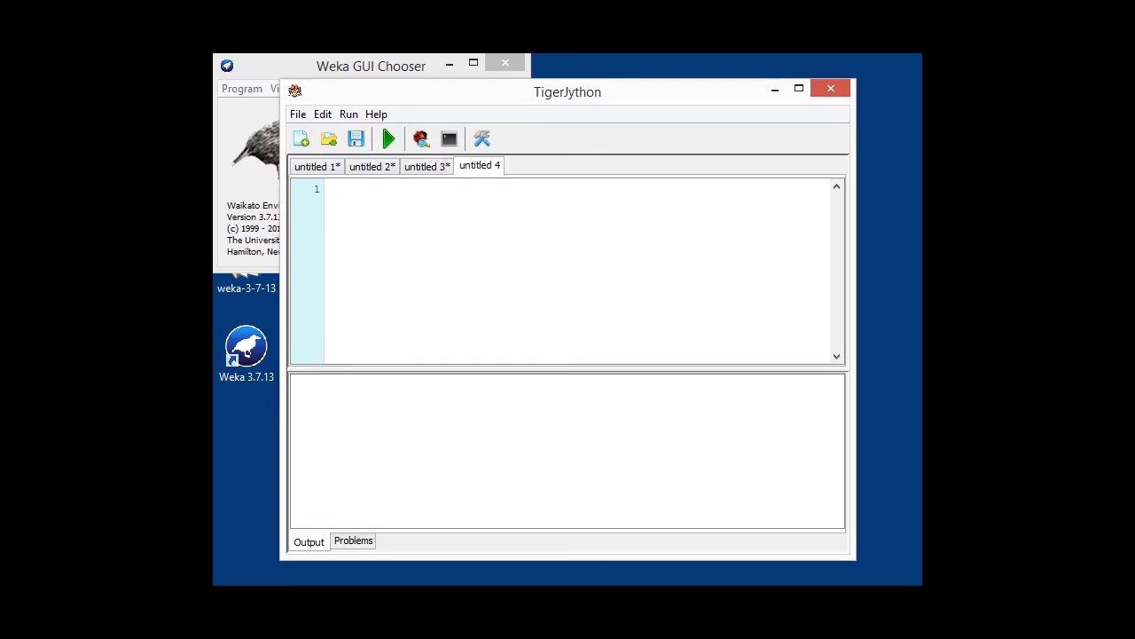
# Import BayesNet, DataSource, GraphVisualizer, JFrame and os, and load iris.arff from MOOC_DATA via DS.read
pyautogui.click(330, 188)
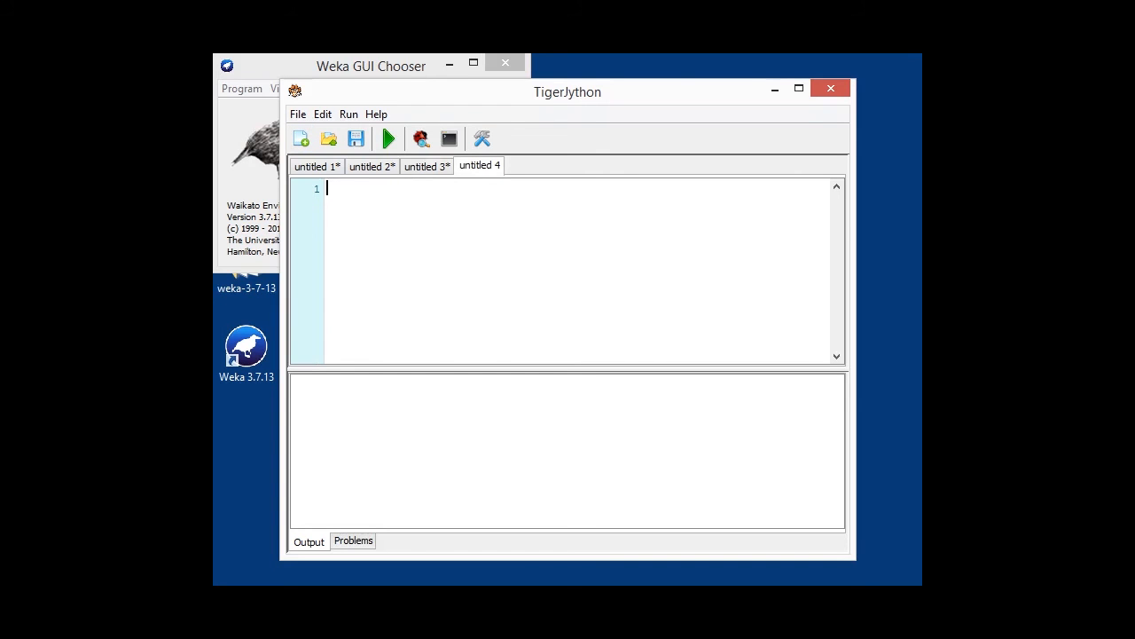
pyautogui.write('import weka.classifiers.bayes.BayesNet as BayesNet')
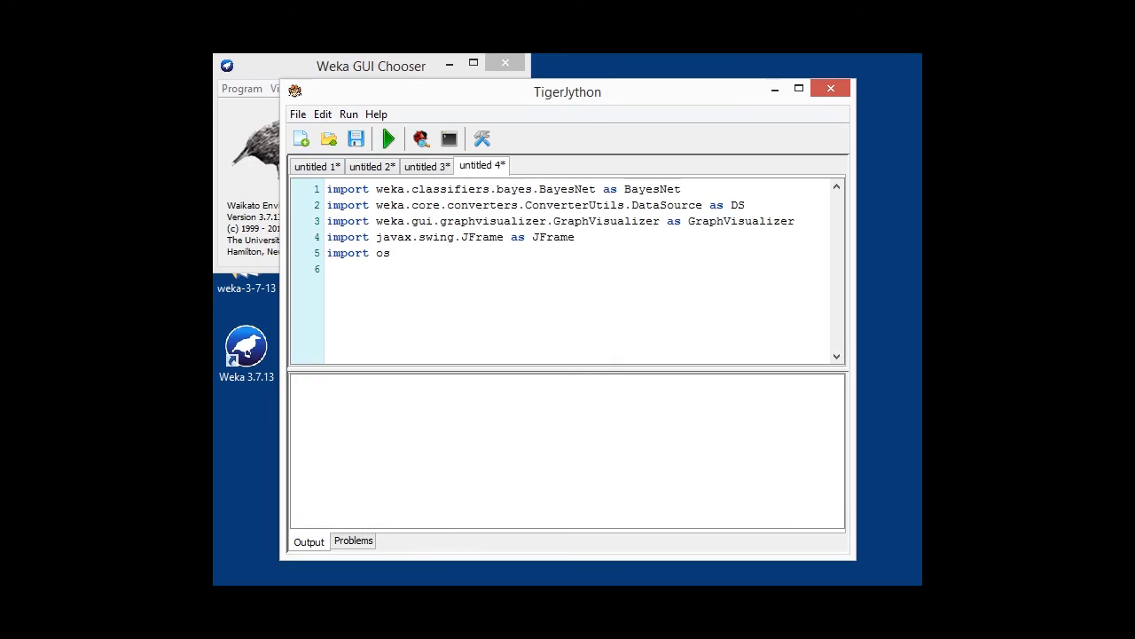
pyautogui.doubleClick(742, 220)
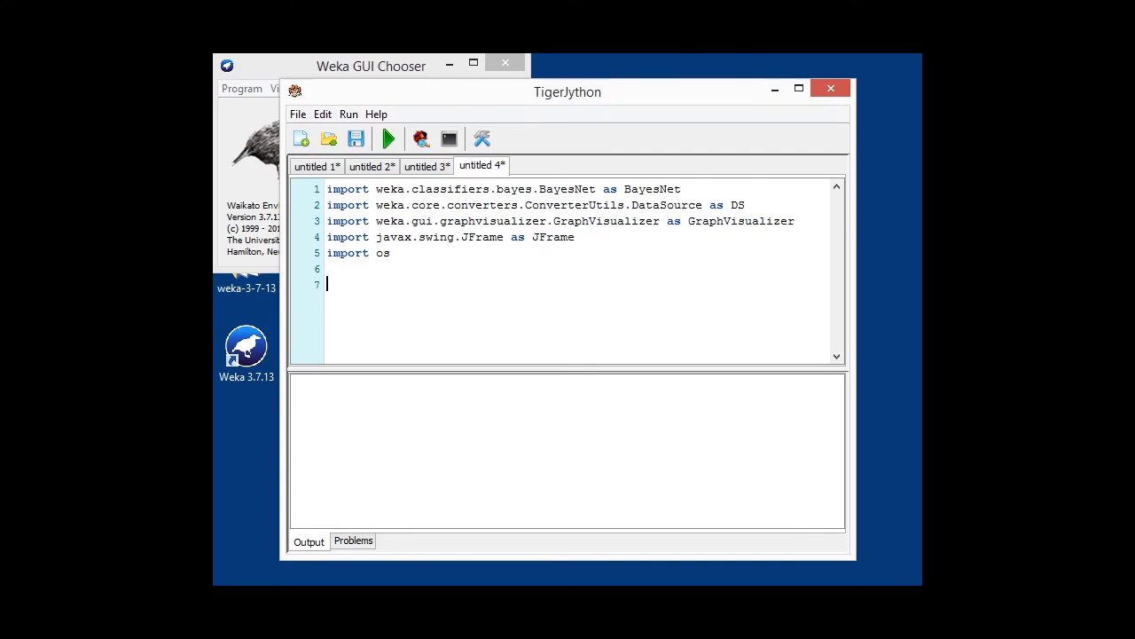
pyautogui.write('data = DS.read(os.environ.get("MOOC_DATA") + os.sep + "iris.arff")')
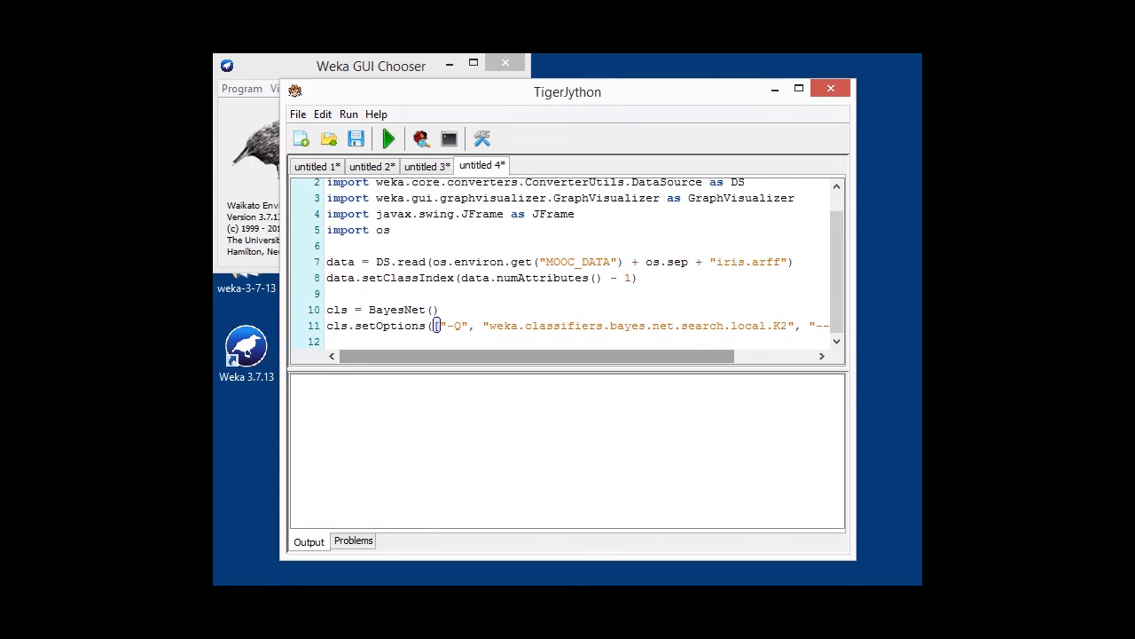
# Set the class index, configure BayesNet with K2 search options and build it on the iris data
pyautogui.scroll(-3)
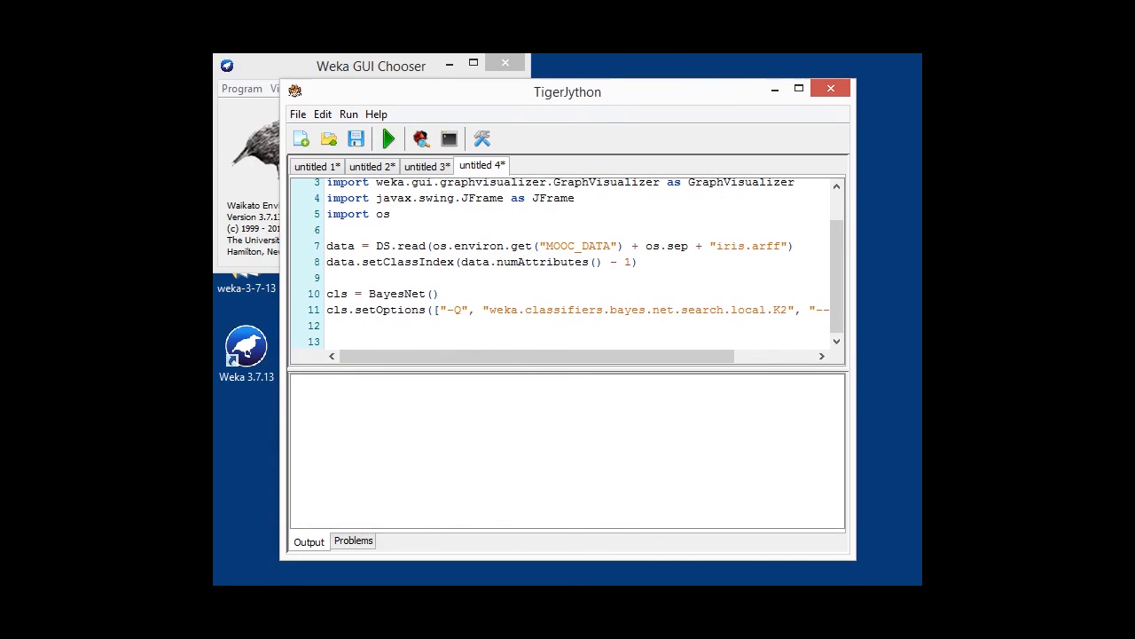
pyautogui.write('cls.buildClassifier(data)')
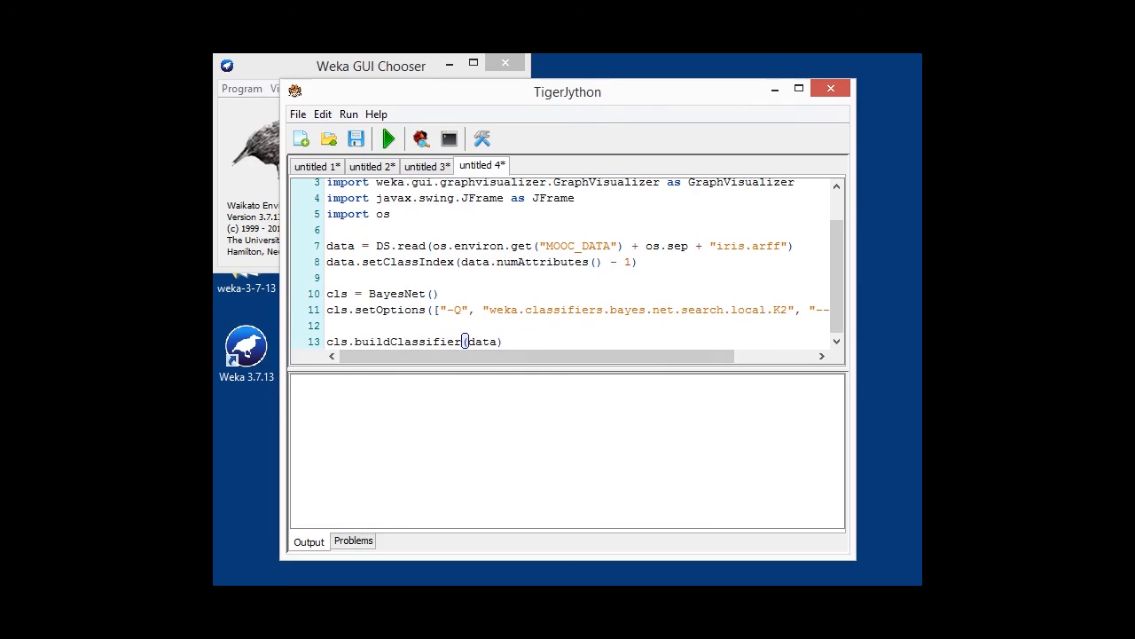
pyautogui.scroll(-3)
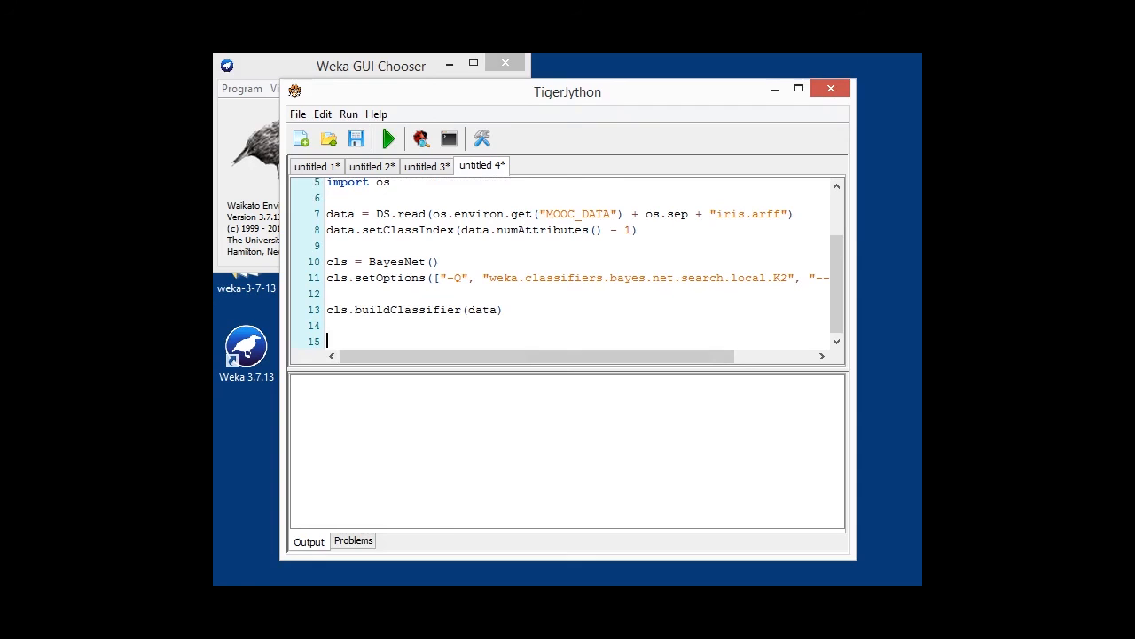
# Create a GraphVisualizer reading the BayesNet BIF graph, show it in an 800x600 JFrame and call gv.layoutGraph()
pyautogui.write('gv = GraphVisualizer()')
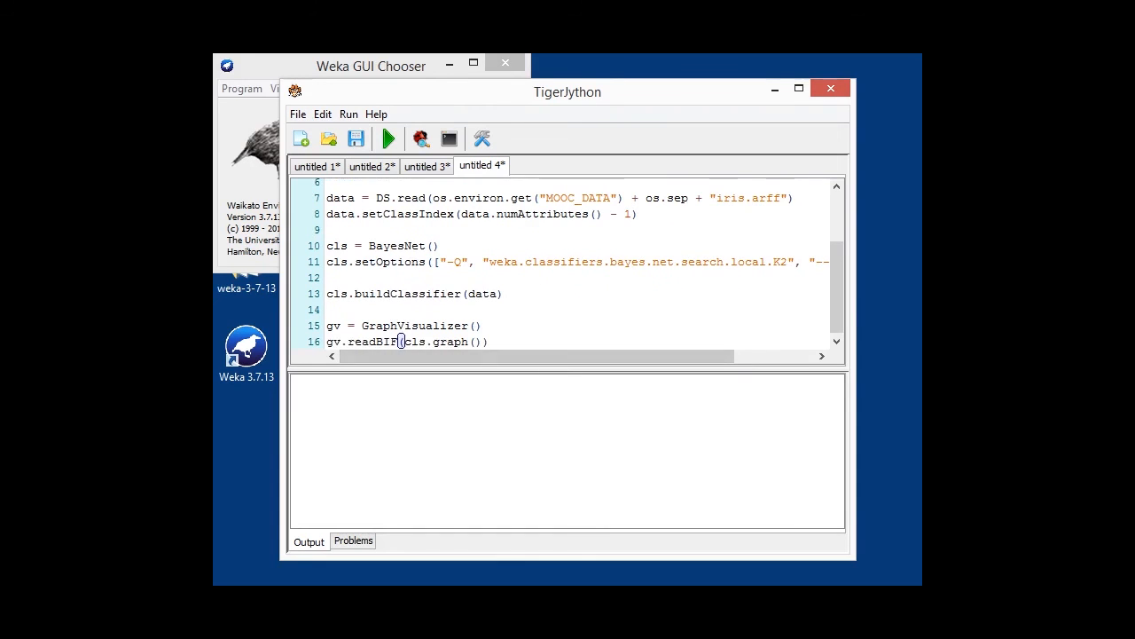
pyautogui.scroll(-3)
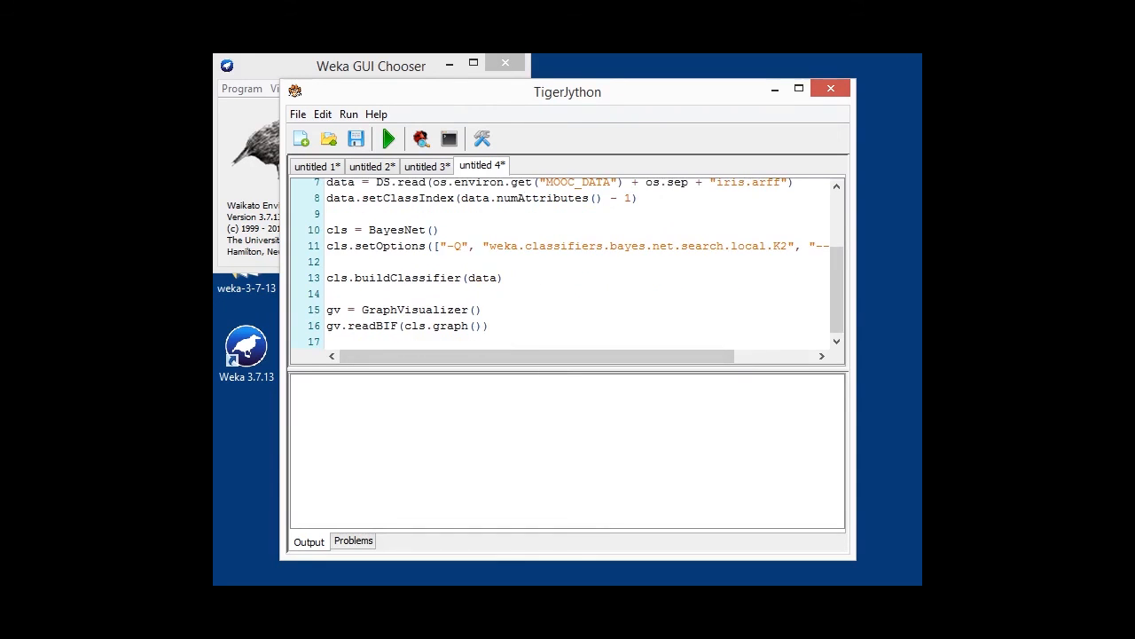
pyautogui.doubleClick(450, 327)
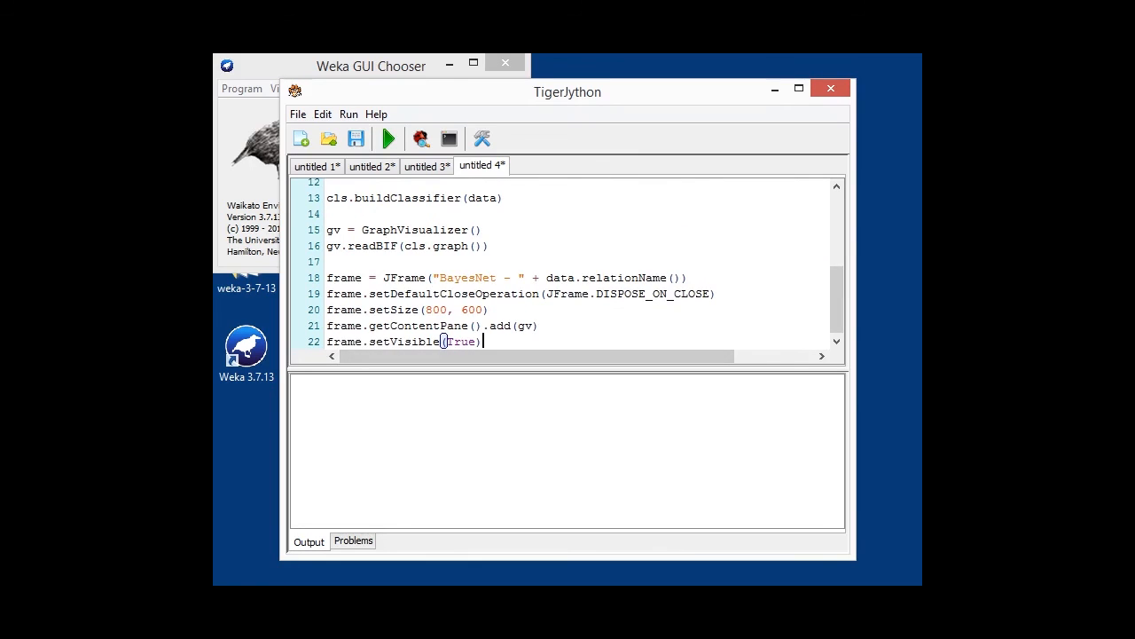
pyautogui.press('enter')
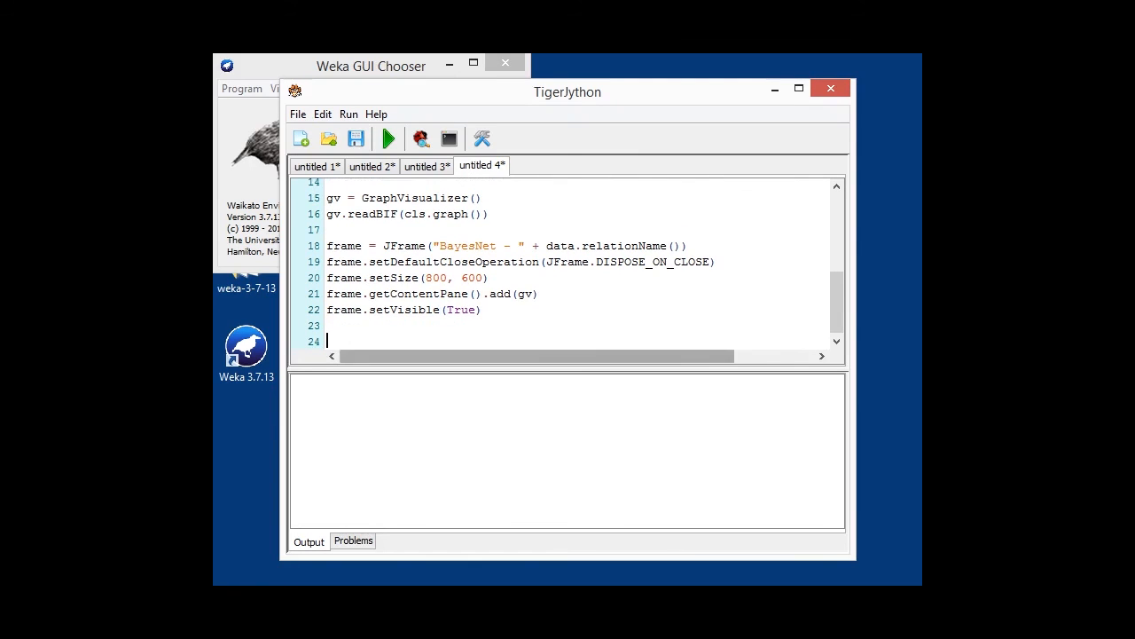
pyautogui.write('gv.layoutGraph()')
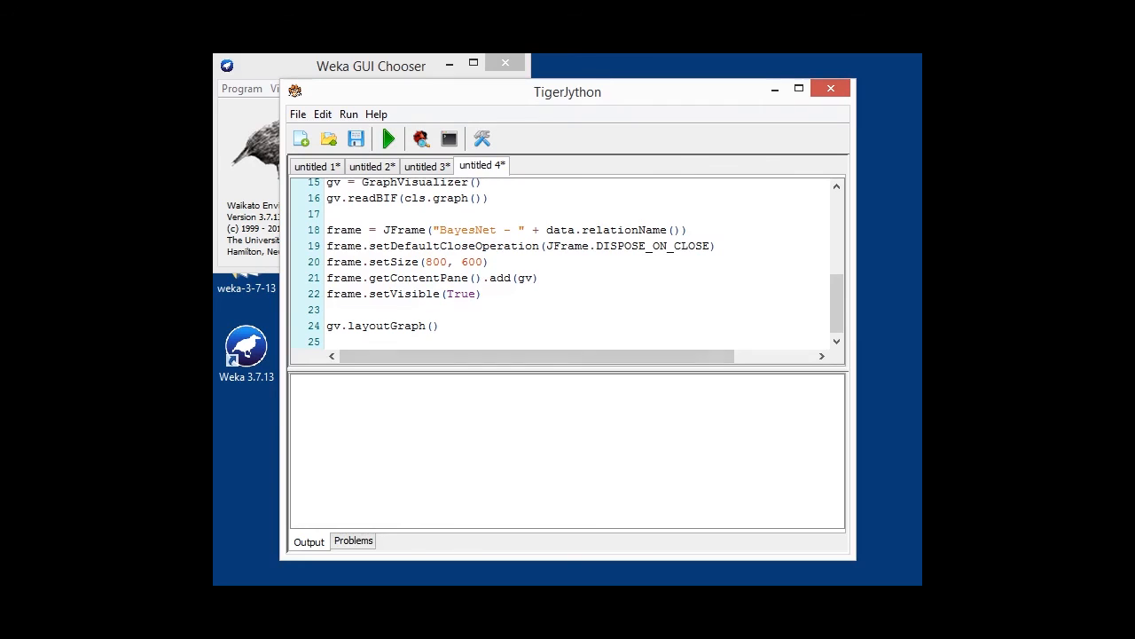
pyautogui.click(388, 138)
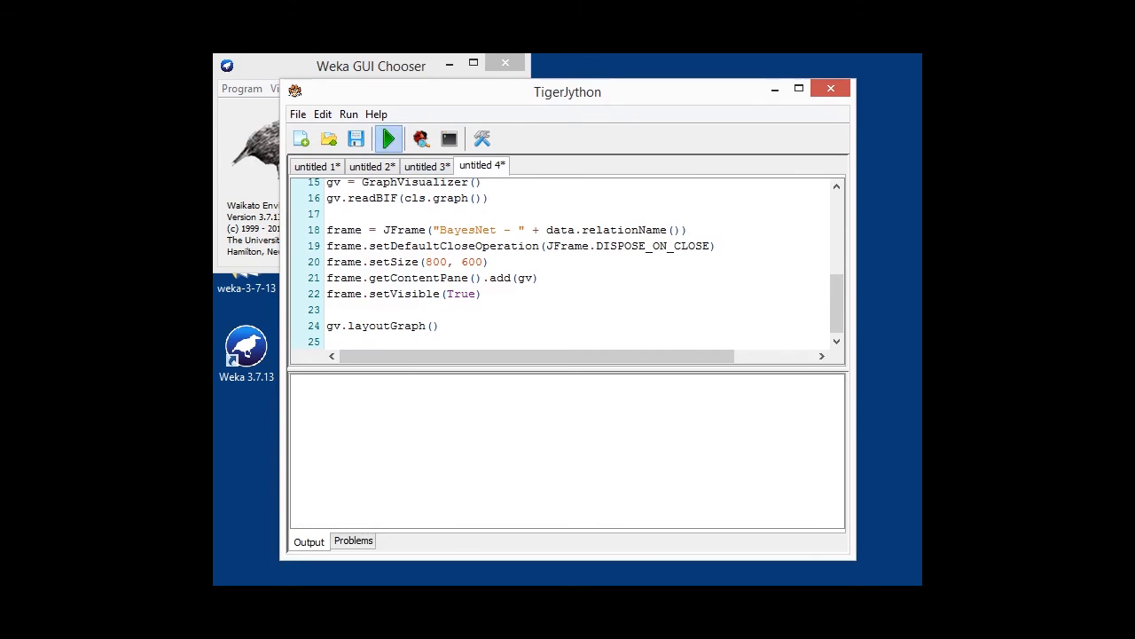
# Run the script and view the probability tables of the petalwidth and petallength nodes in the iris network graph
pyautogui.click(389, 139)
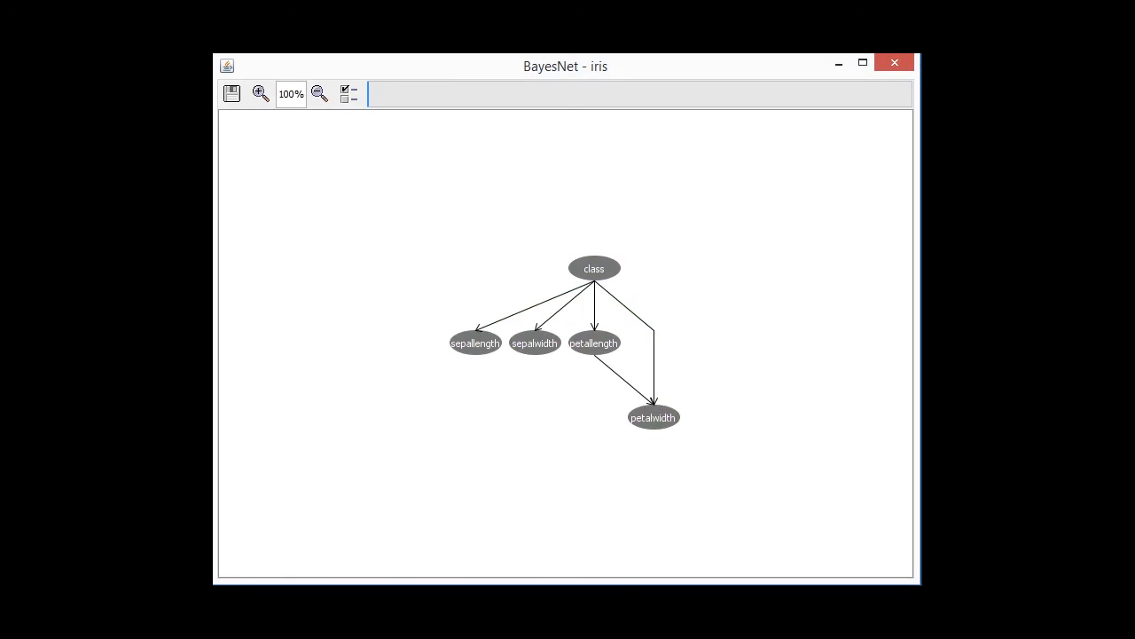
pyautogui.doubleClick(653, 417)
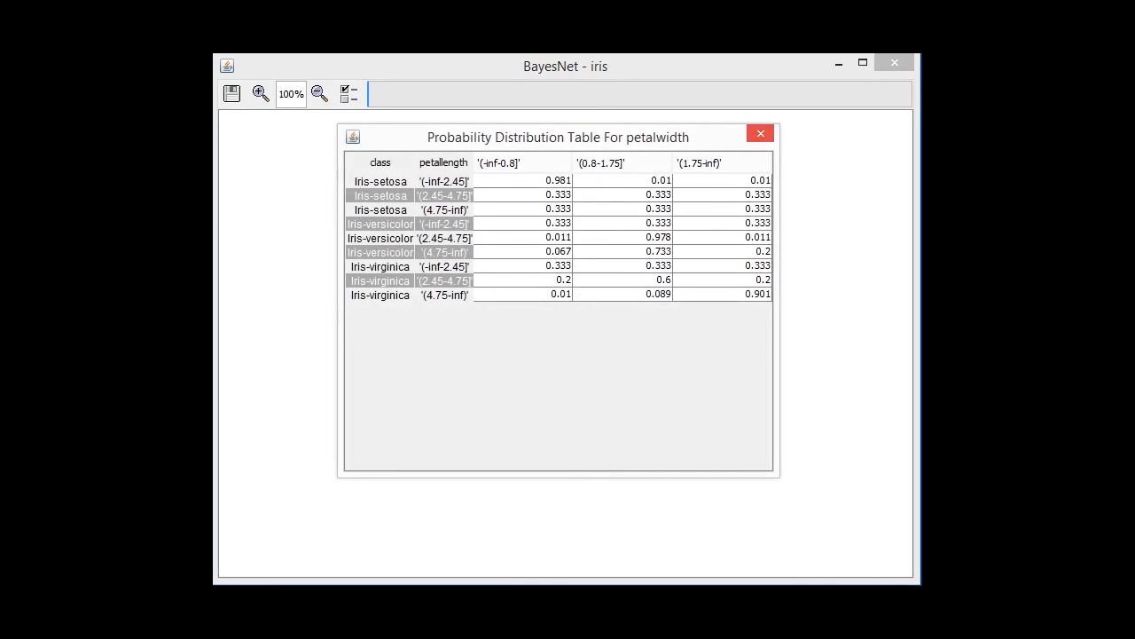
pyautogui.click(759, 133)
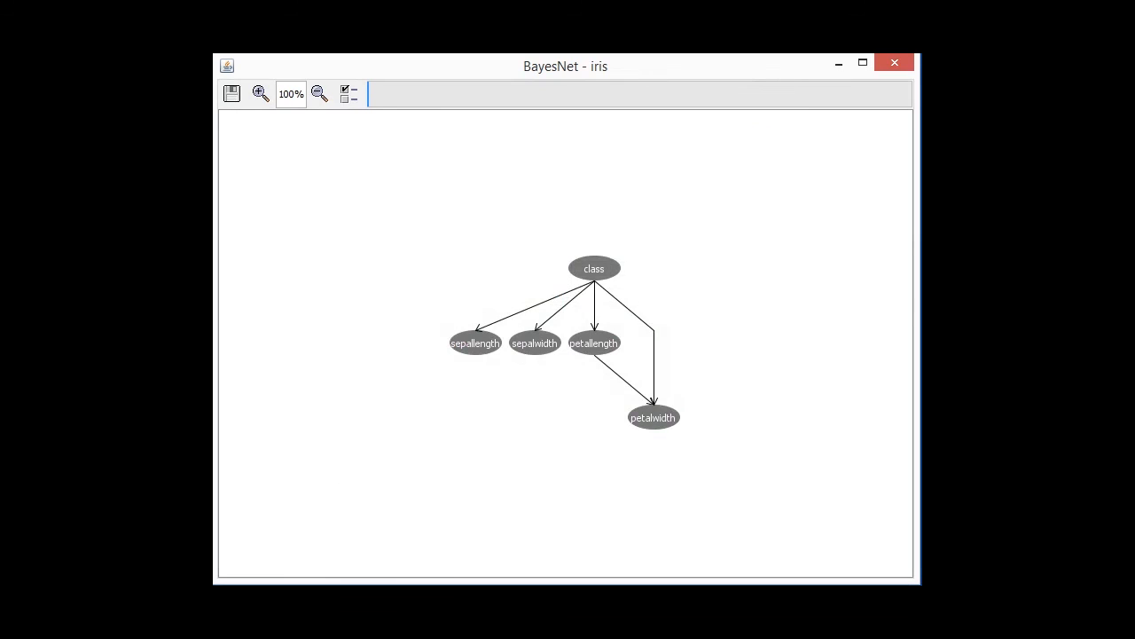
pyautogui.doubleClick(592, 343)
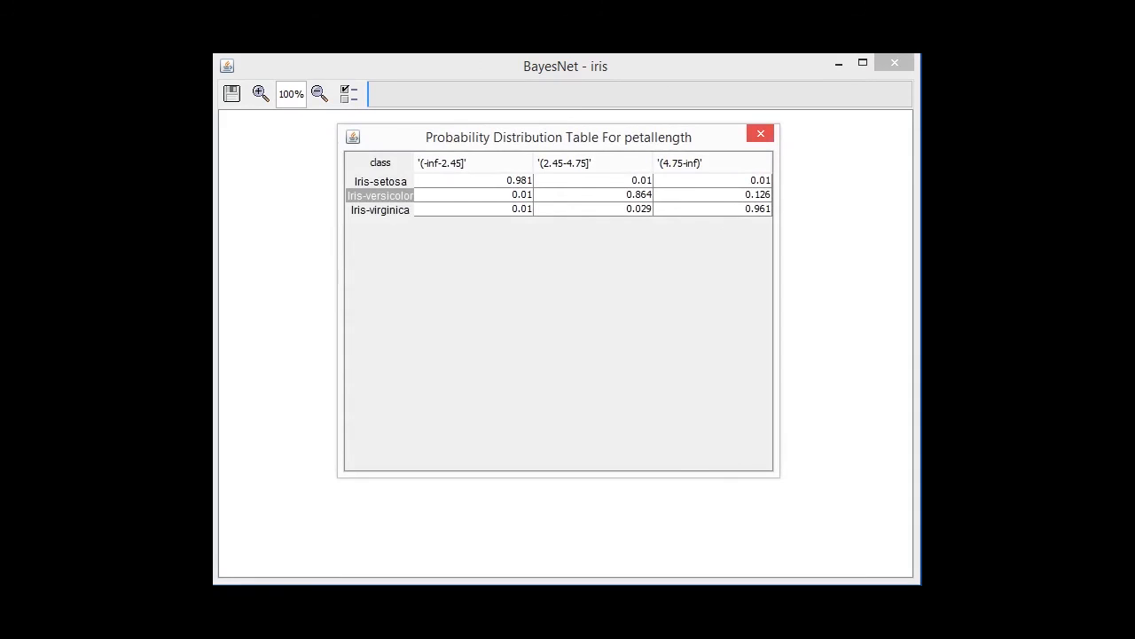